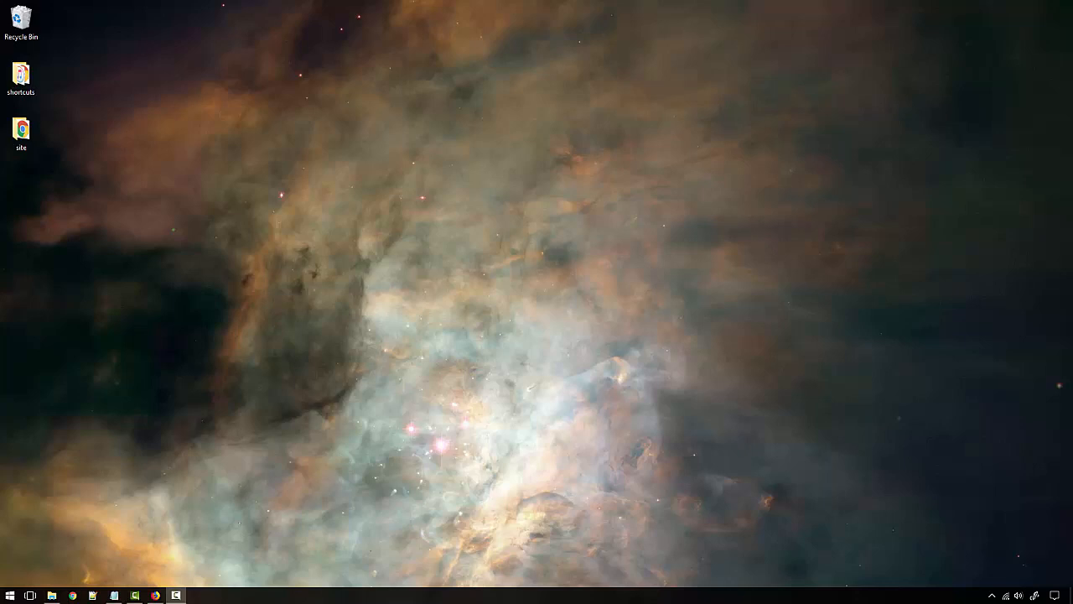
mouse_move(427, 222)
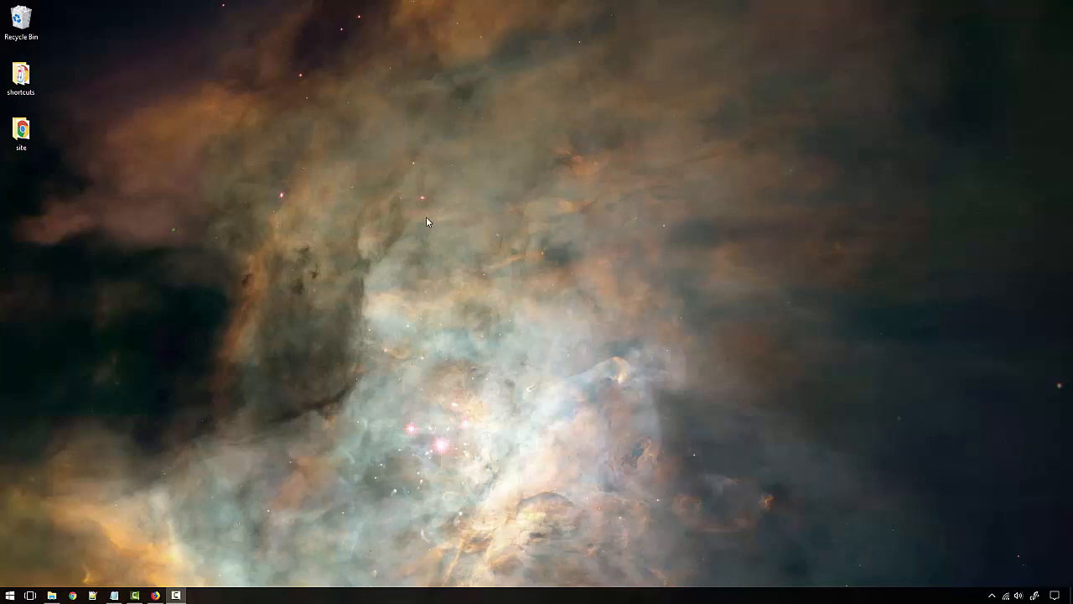
mouse_move(1033, 577)
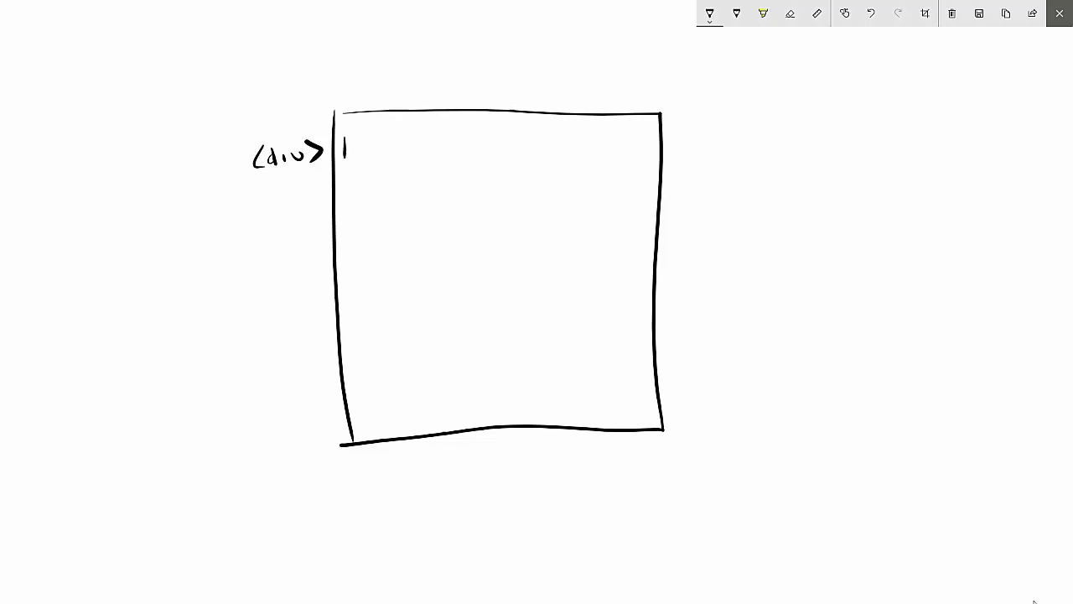
Step: Draw the full-width bar inside the page box and write the span label below the div label
drag(344, 134, 650, 167)
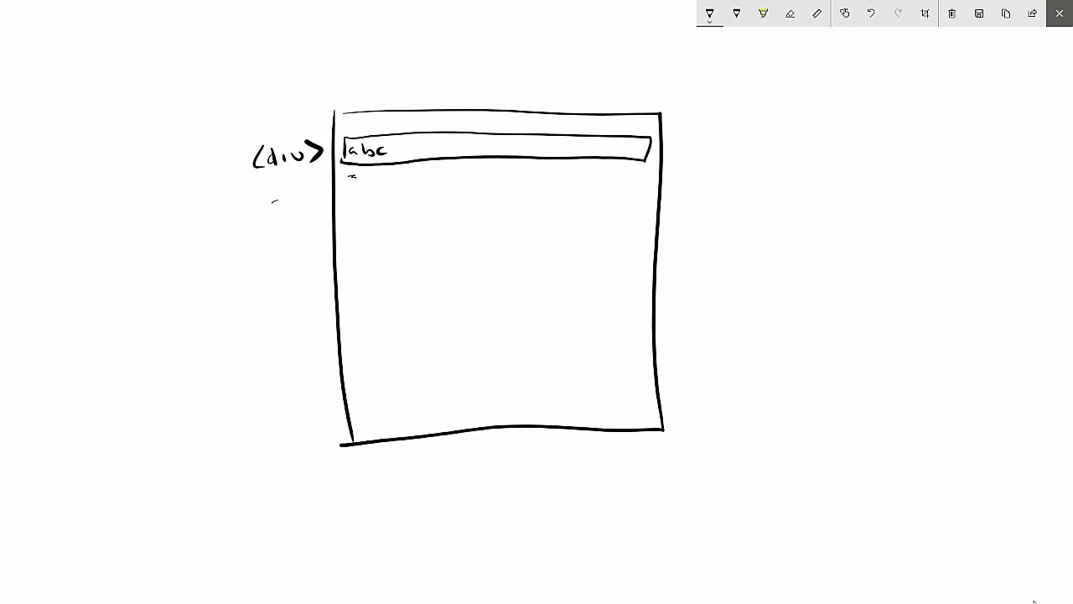
text(span >)
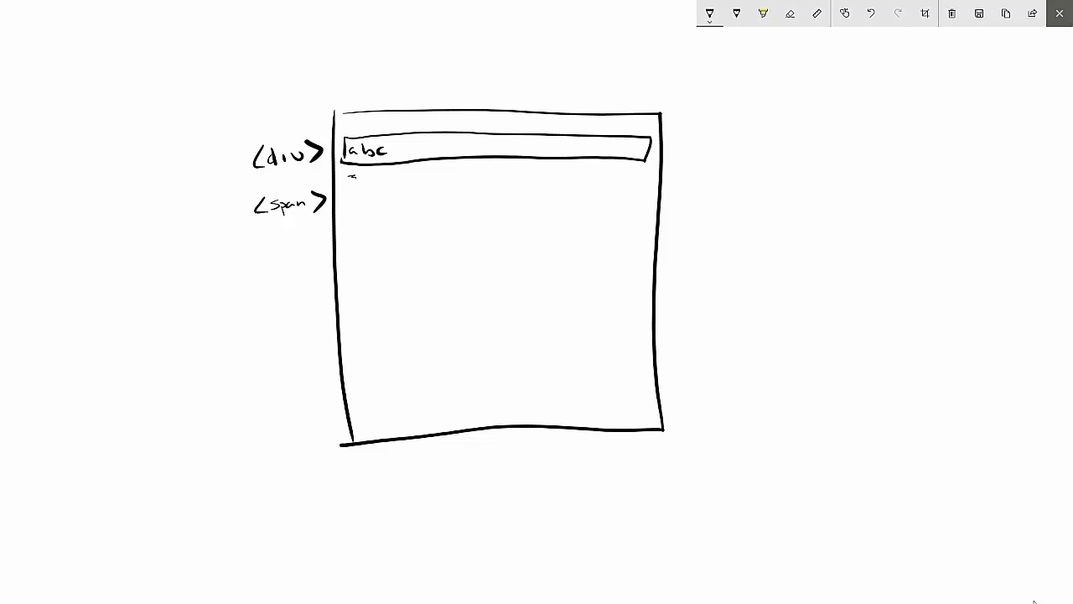
Step: Write abc as the content of the short inline span box
text(abc)
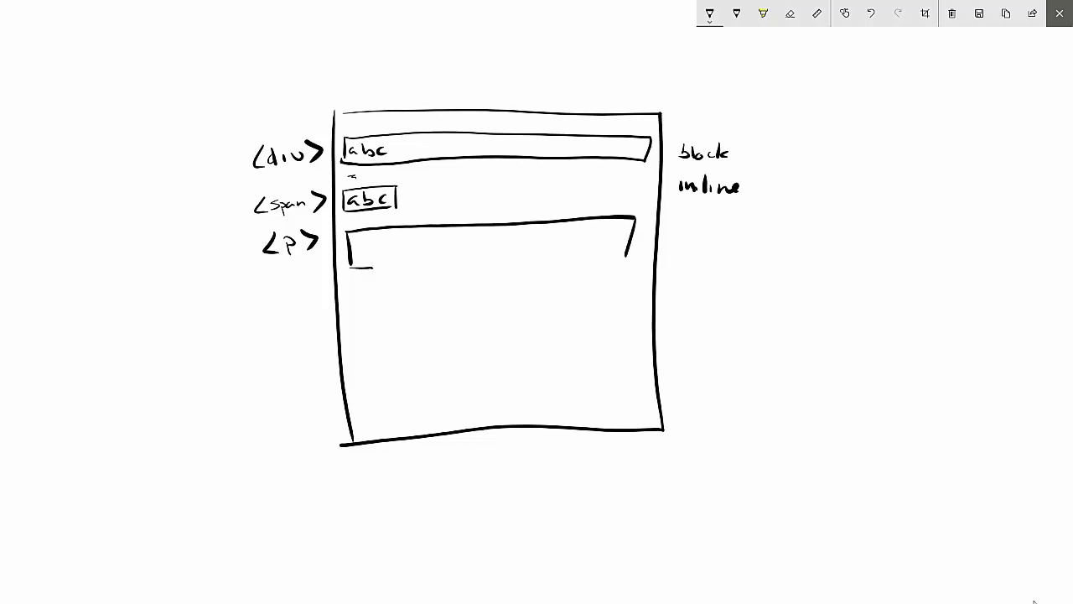
Step: Write abc inside the wide paragraph box, then leave the sketch for the desktop
drag(352, 264, 633, 260)
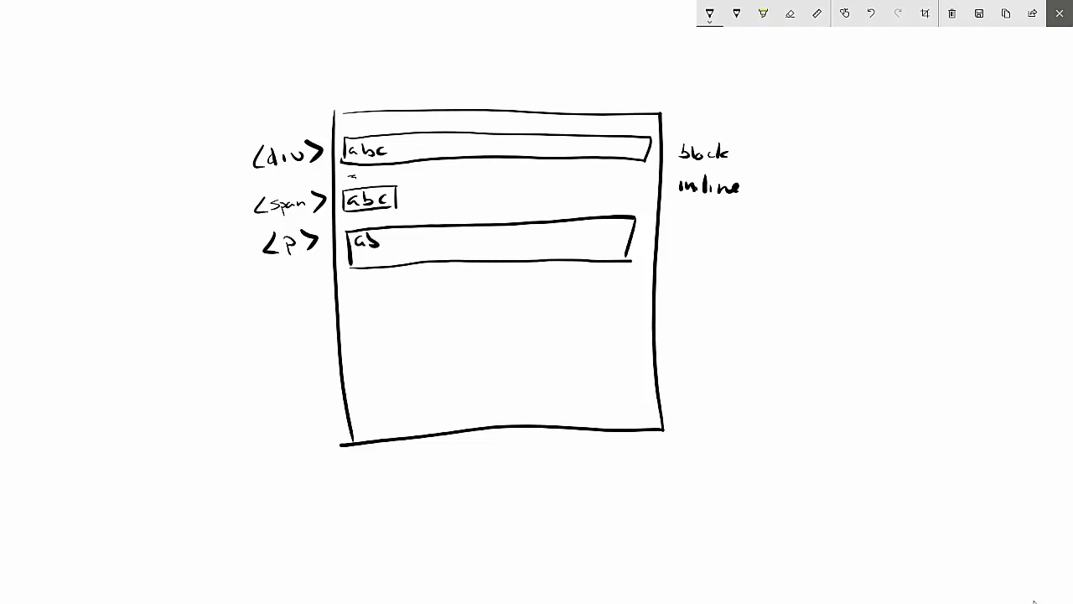
text(bc)
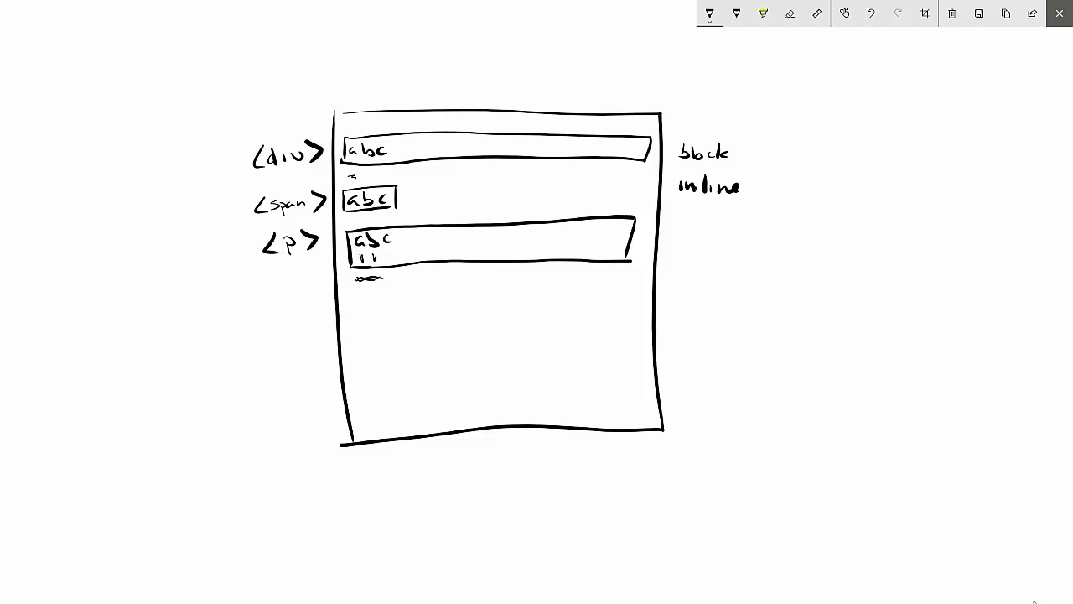
click(1060, 13)
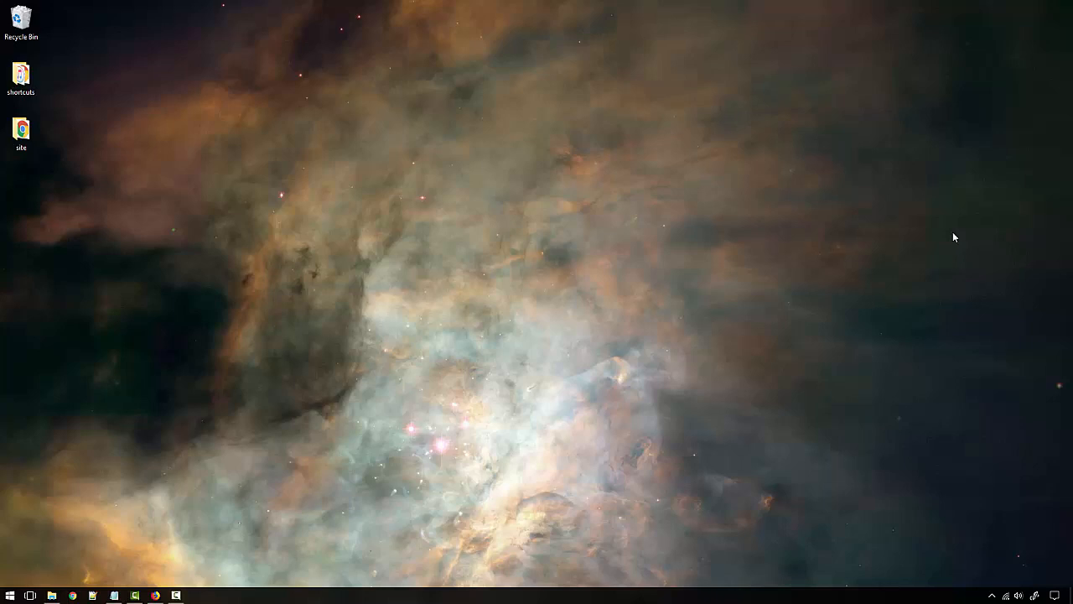
Step: From the site folder, edit index.html in Notepad++
click(22, 133)
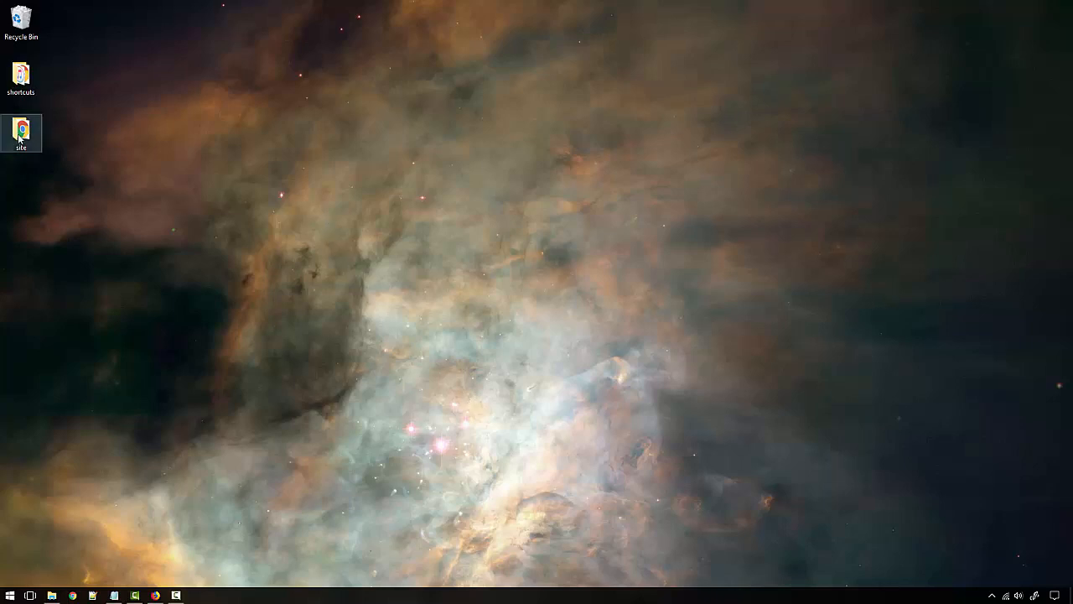
double_click(20, 128)
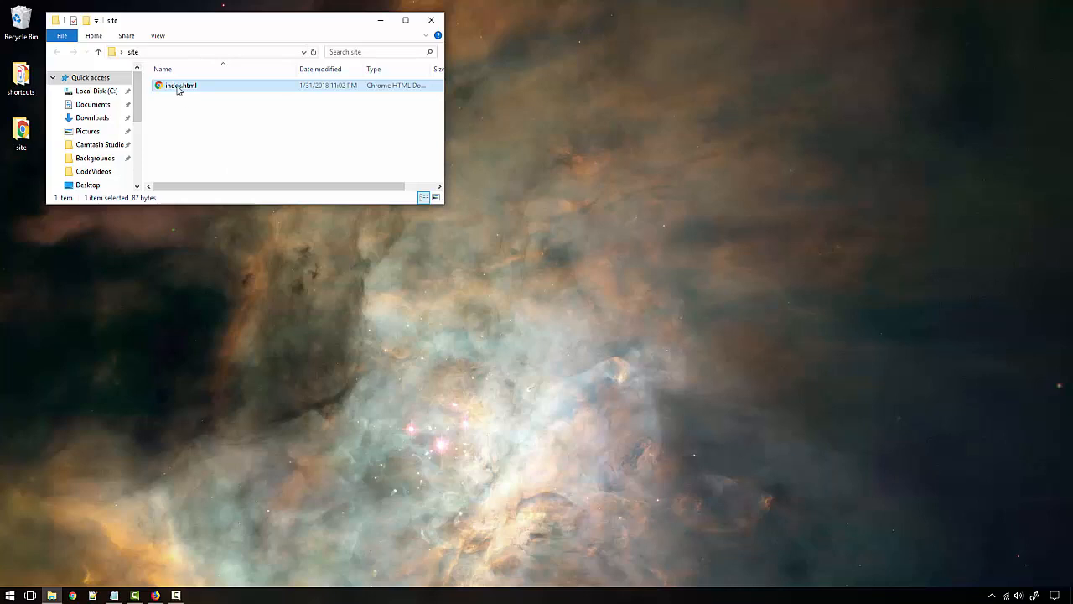
right_click(177, 86)
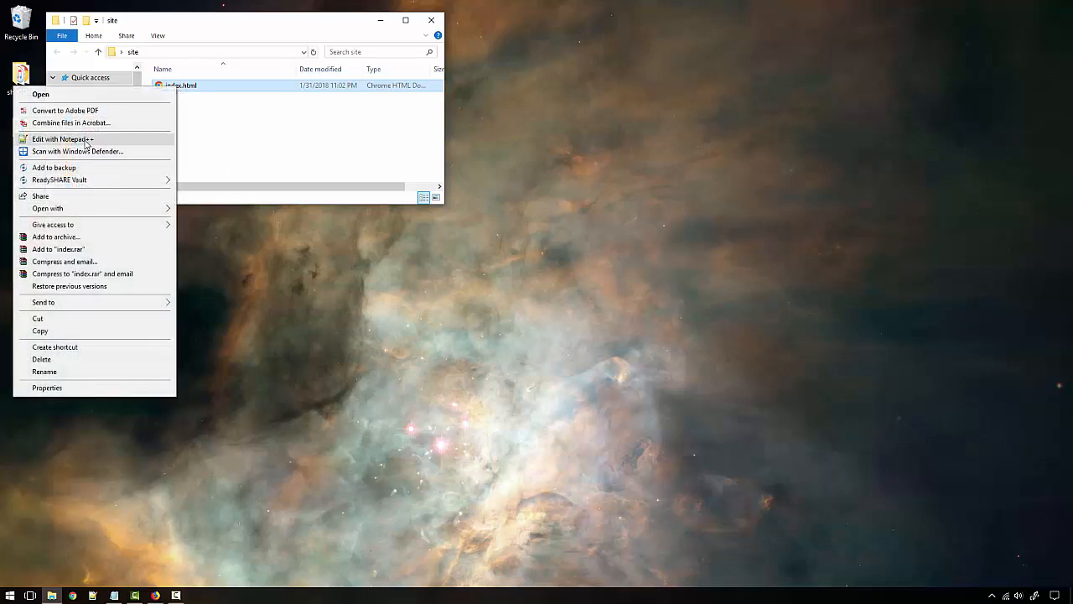
click(63, 138)
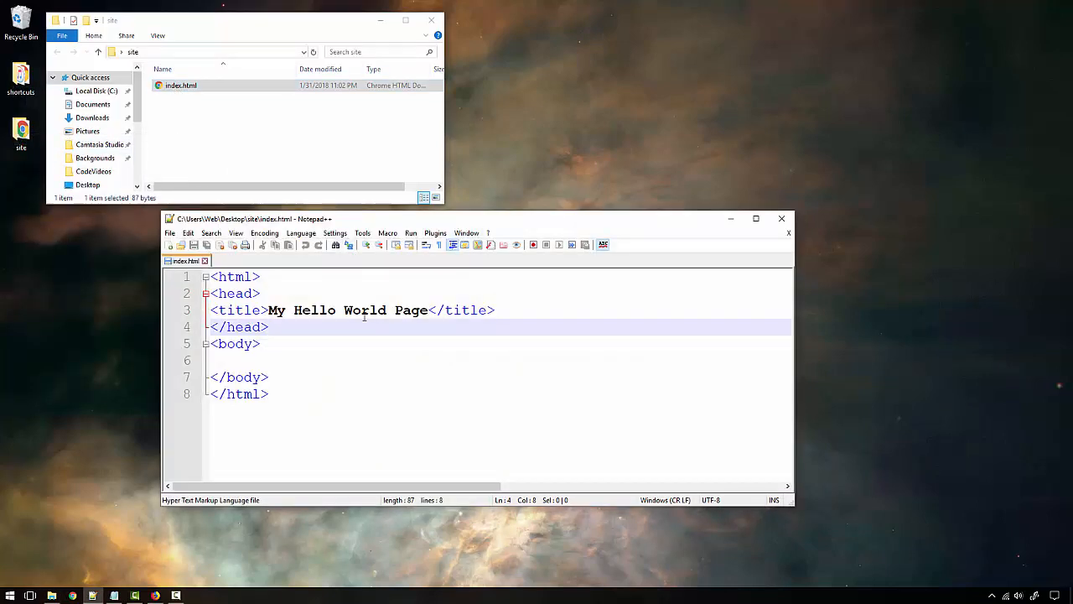
Step: Inside the body, add <div>Div 1</div> and <div>Div 2</div>
click(251, 359)
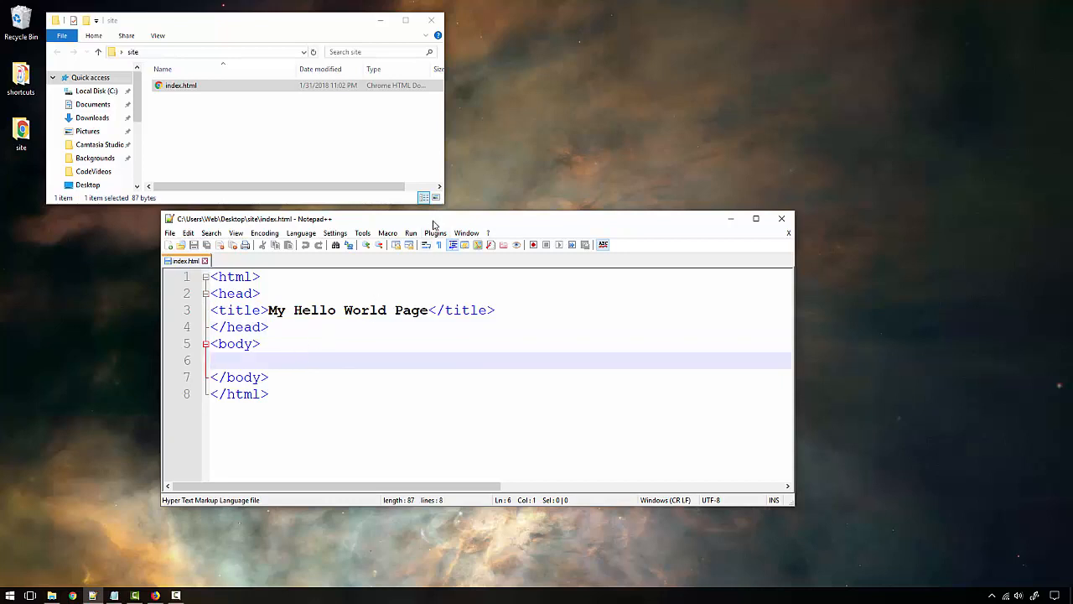
mouse_move(412, 263)
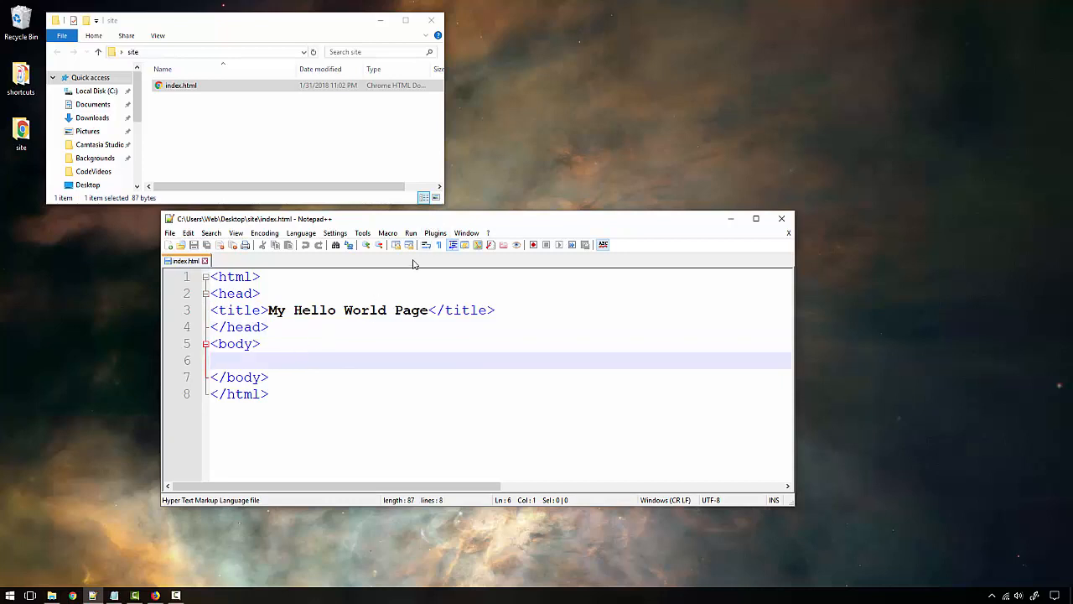
text(<div>)
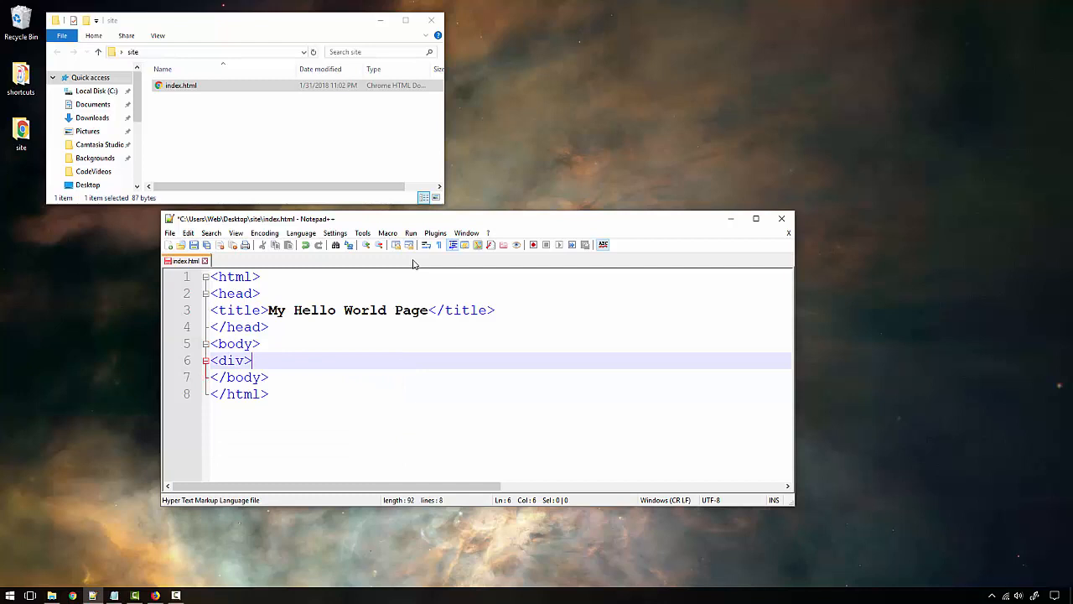
text(Div 1<)
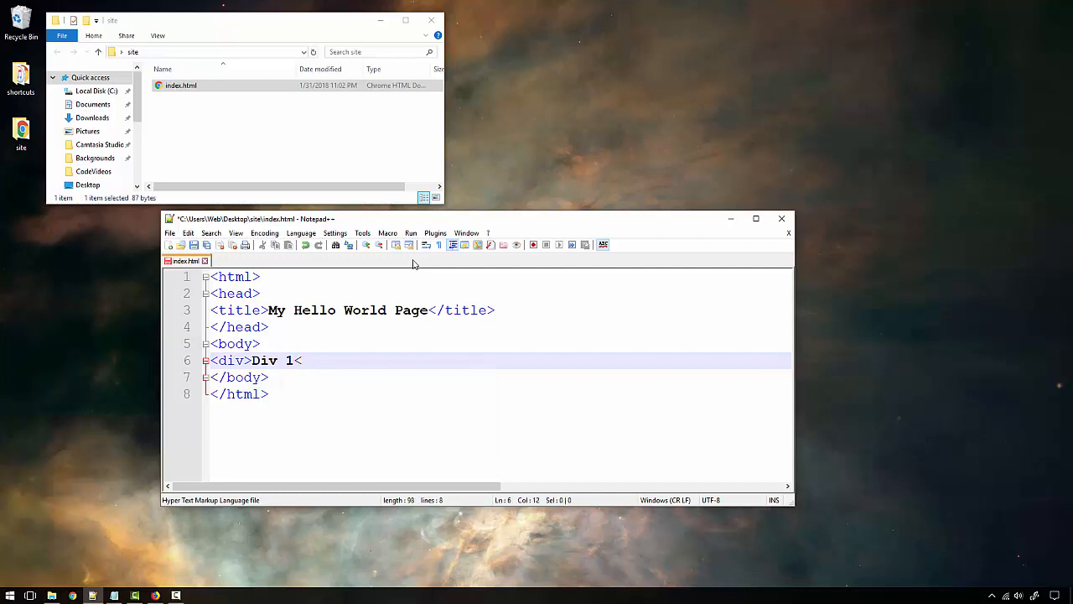
text(/div>)
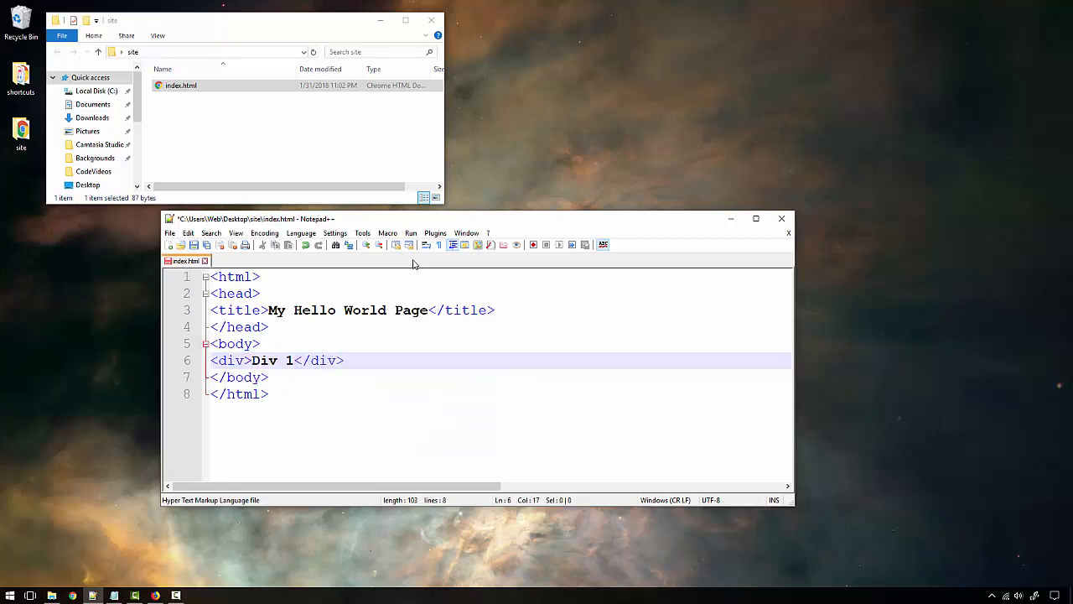
text(<div)
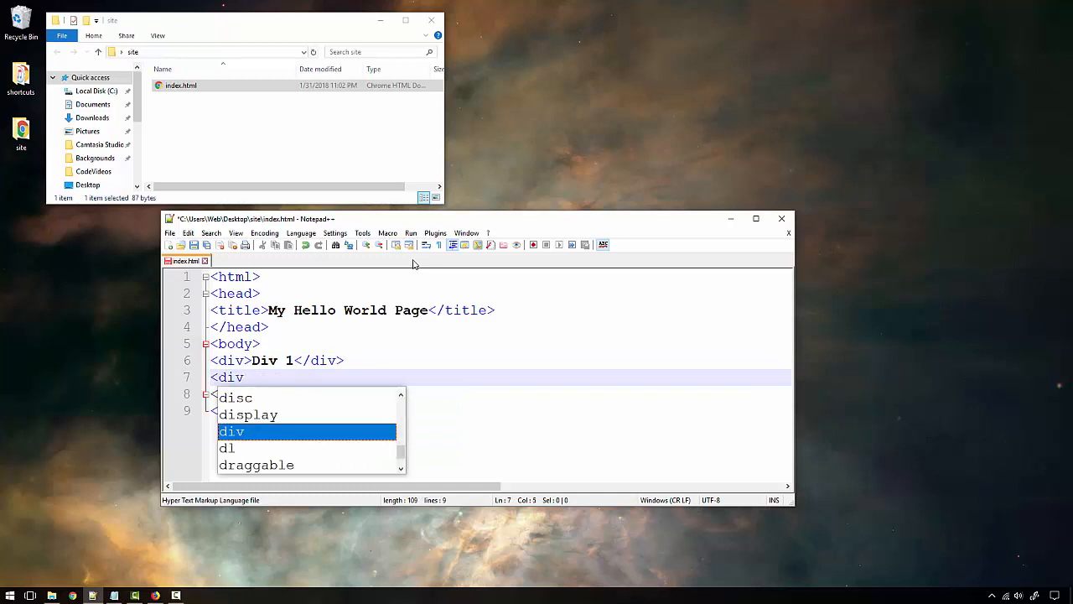
text(>Div 2</div>)
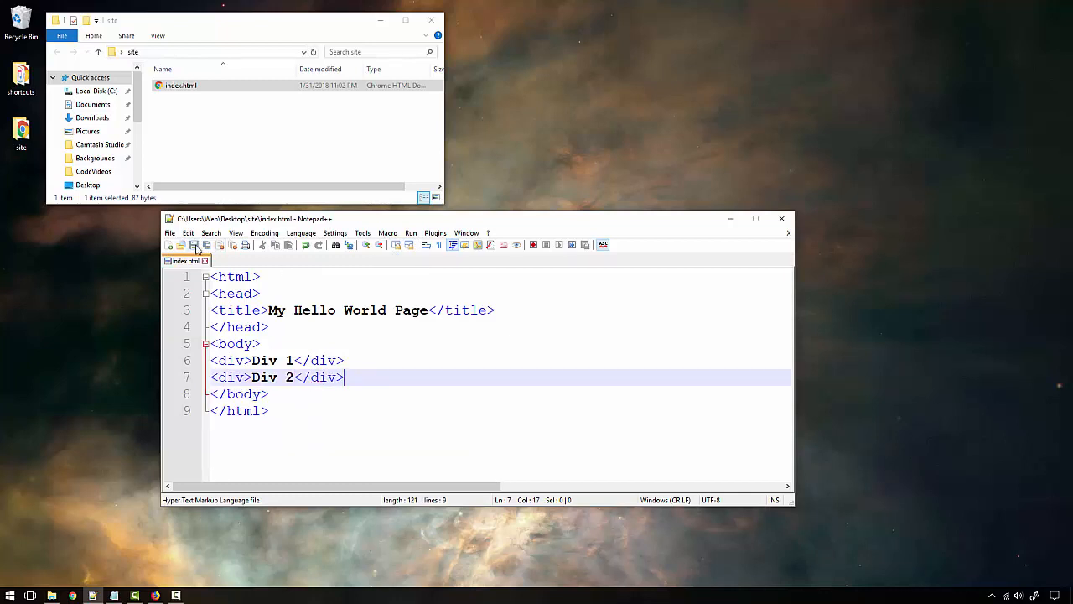
Step: Load index.html in Chrome so Div 1 and Div 2 render on separate lines
double_click(181, 84)
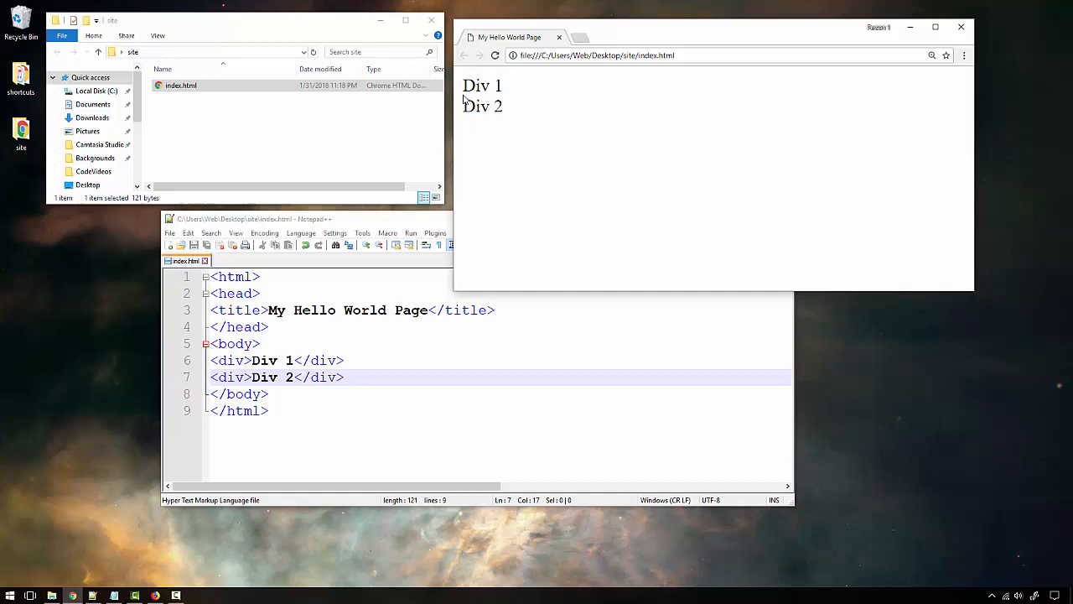
mouse_move(487, 84)
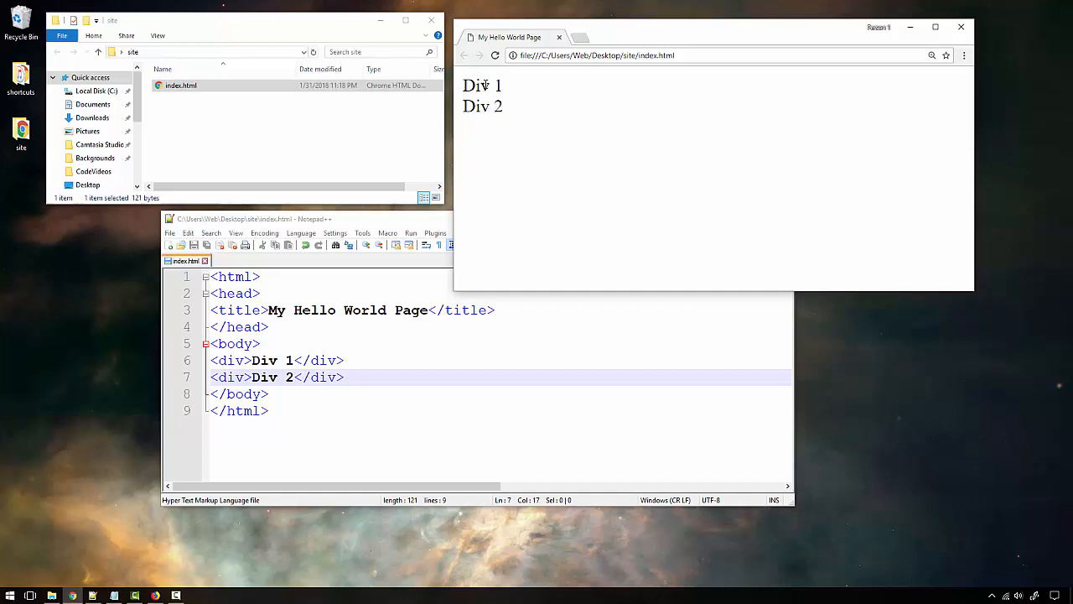
mouse_move(878, 90)
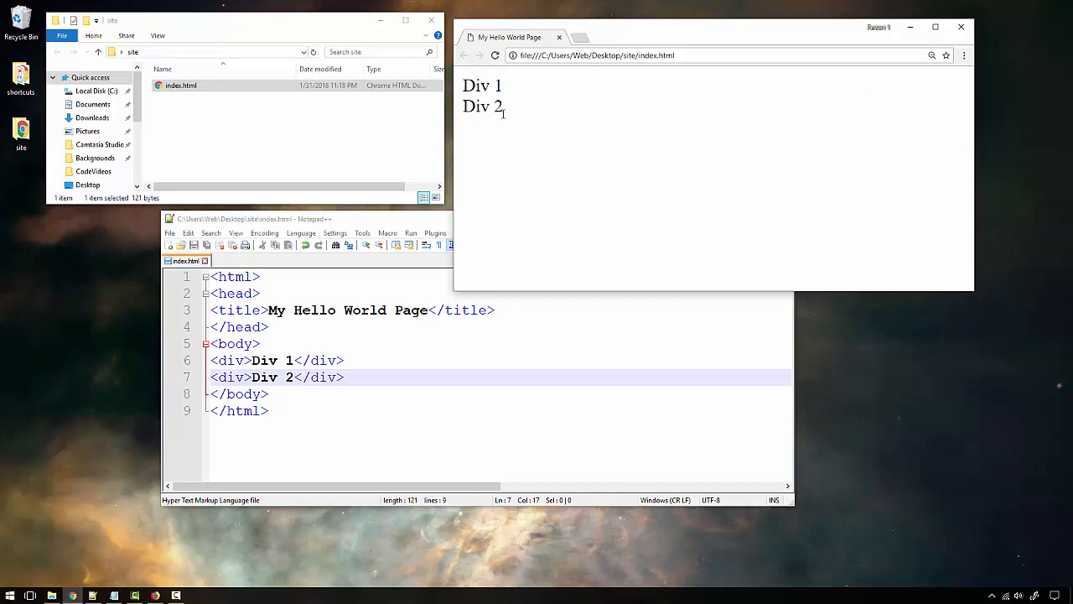
mouse_move(557, 114)
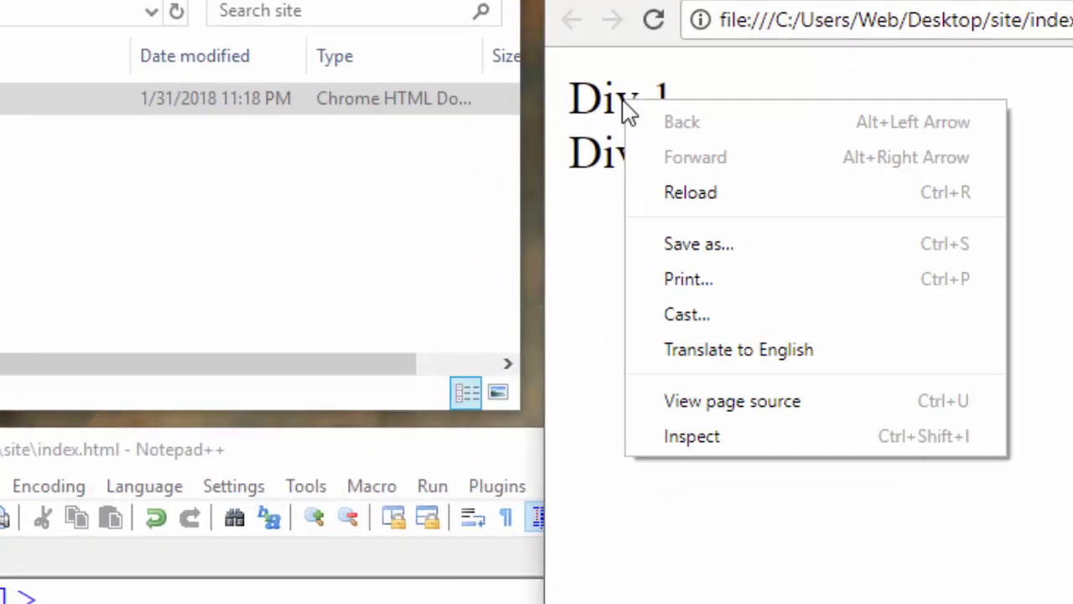
mouse_move(617, 134)
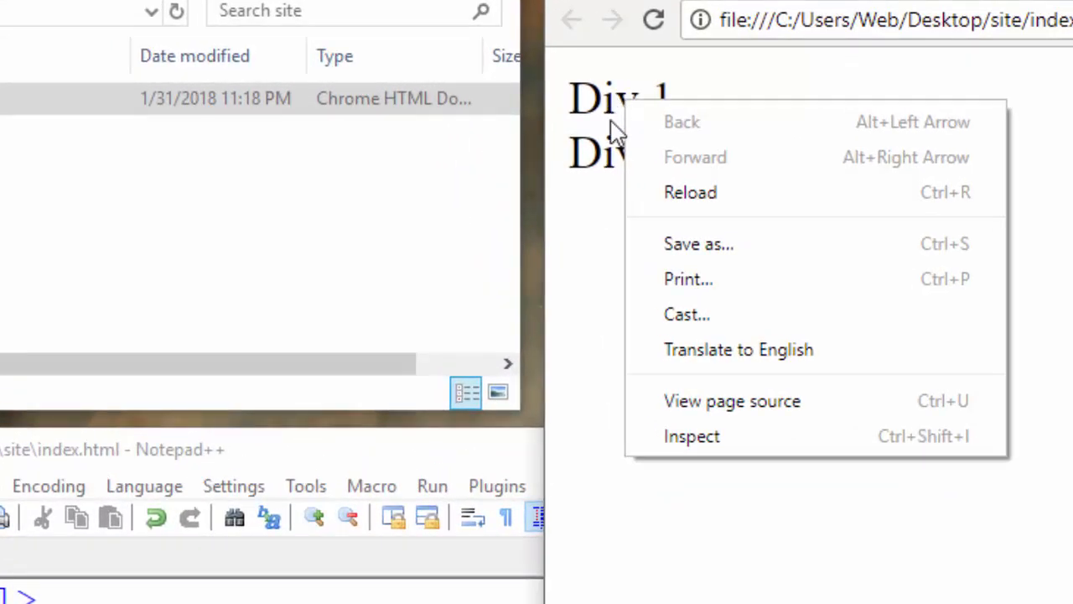
mouse_move(704, 436)
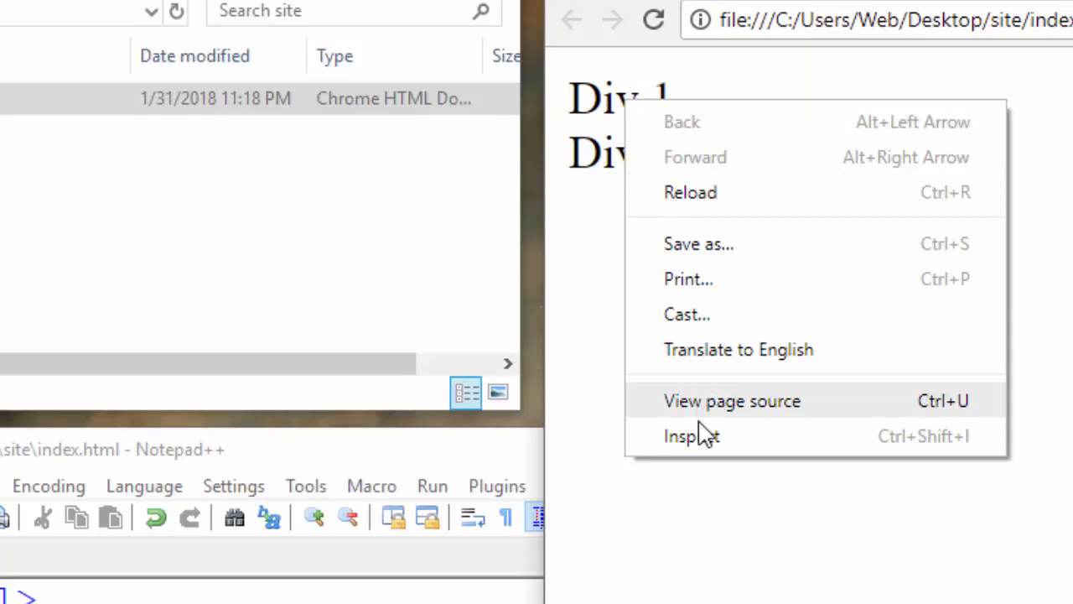
Step: Inspect the page to see each div rendered with display: block
click(691, 436)
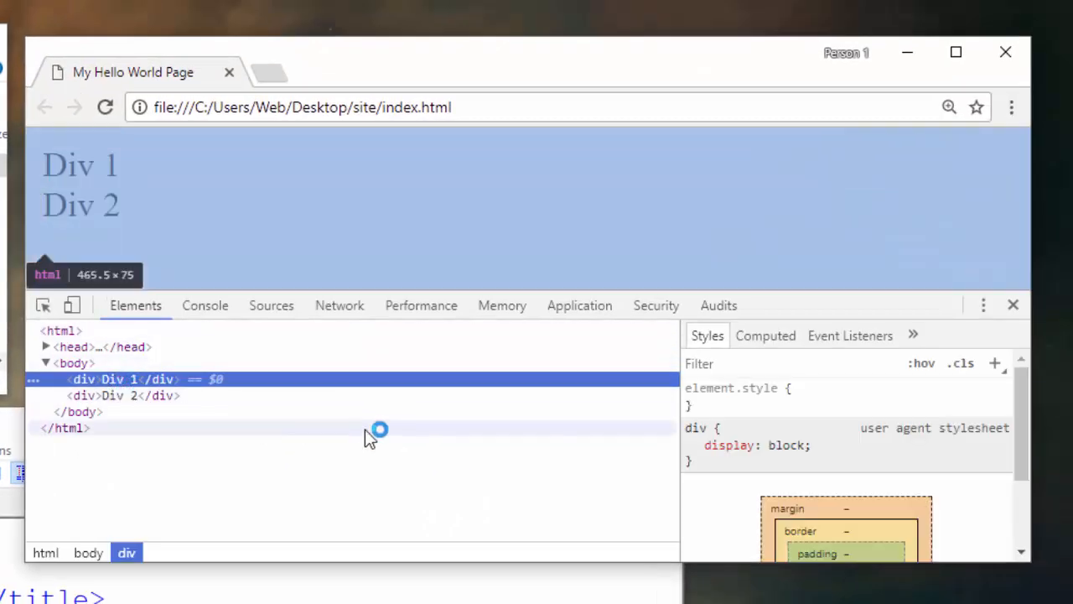
mouse_move(82, 379)
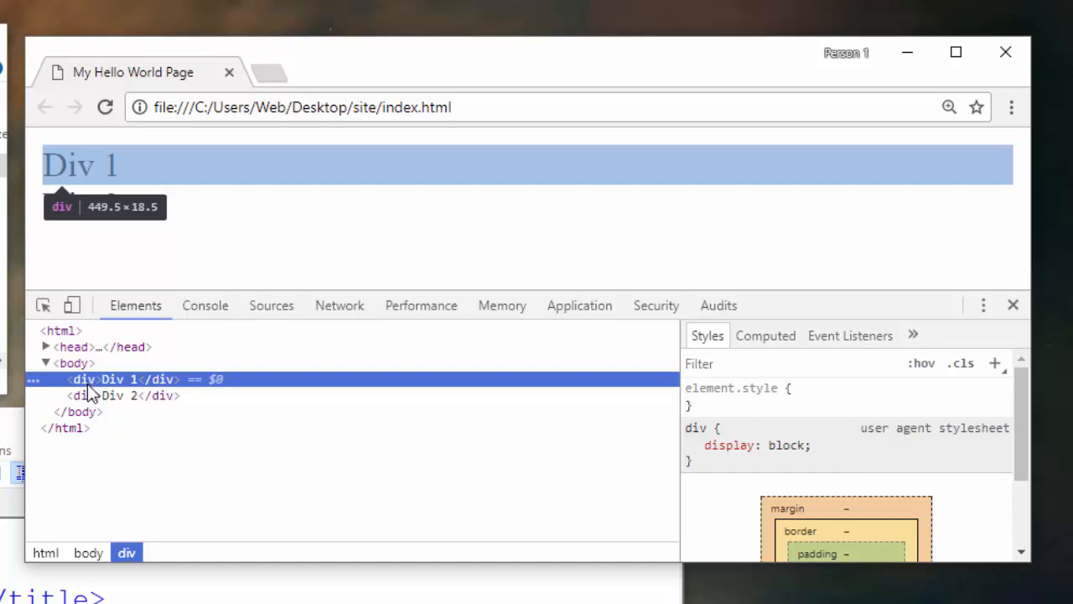
mouse_move(83, 395)
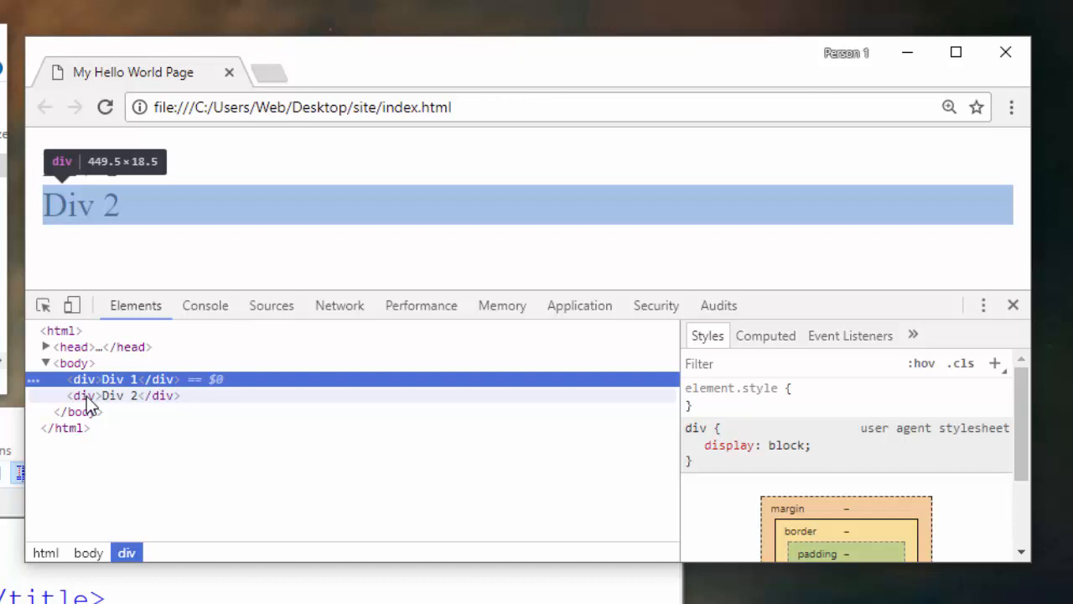
mouse_move(114, 409)
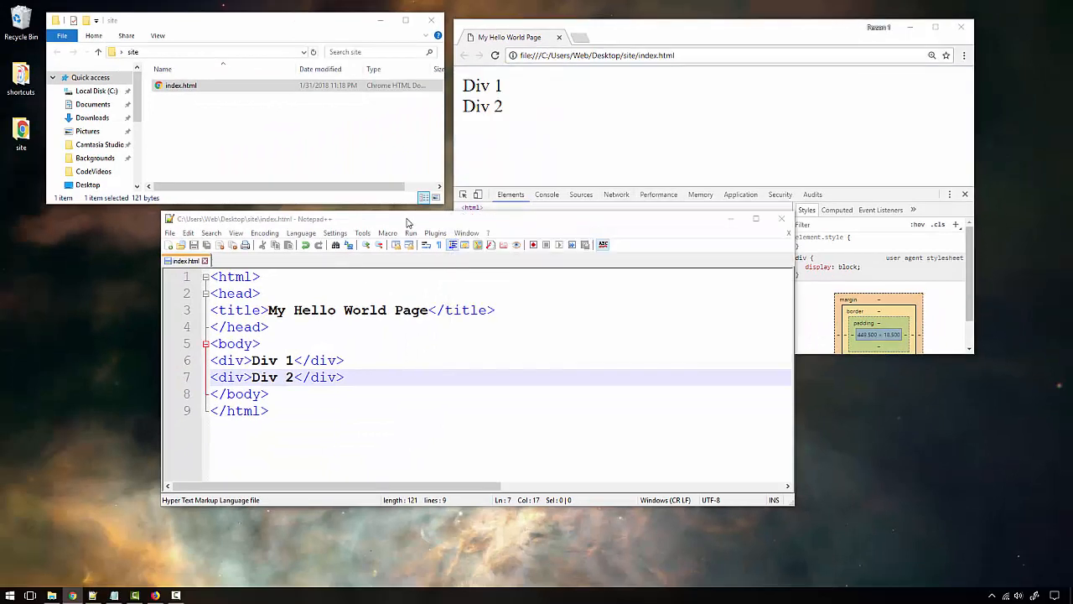
Step: After the Div 2 line, add <span>Span 1</span> and <span>Span 2</span>
click(345, 375)
text(<)
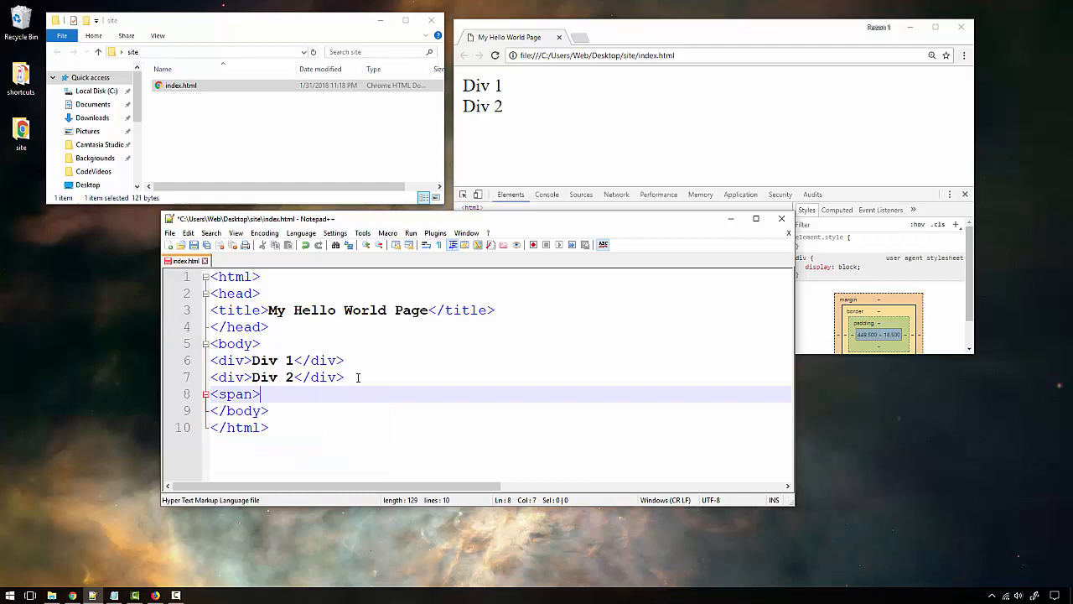
text(sp)
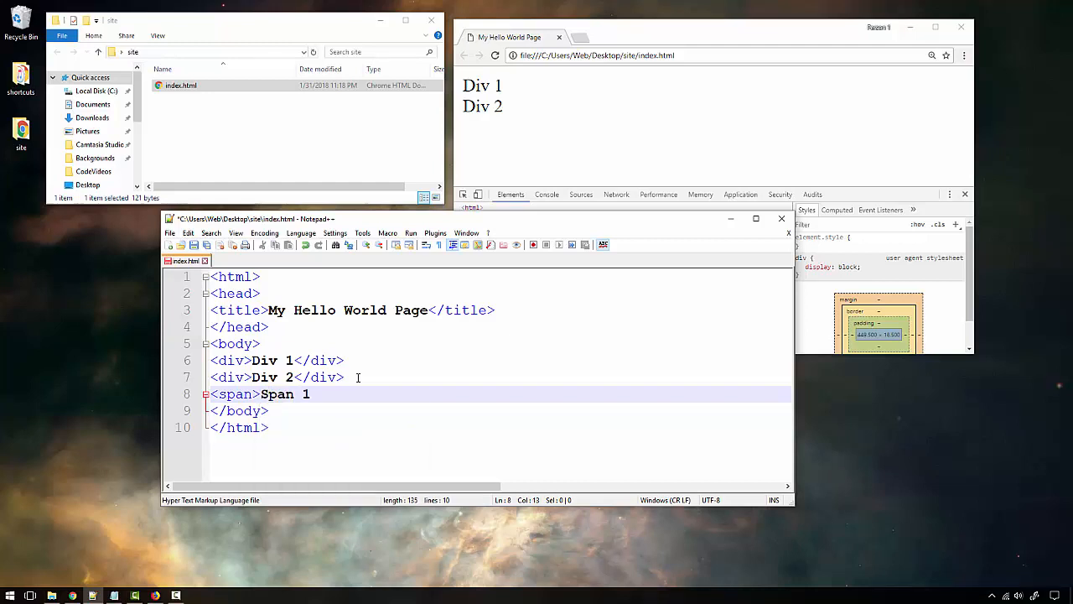
text(</span>)
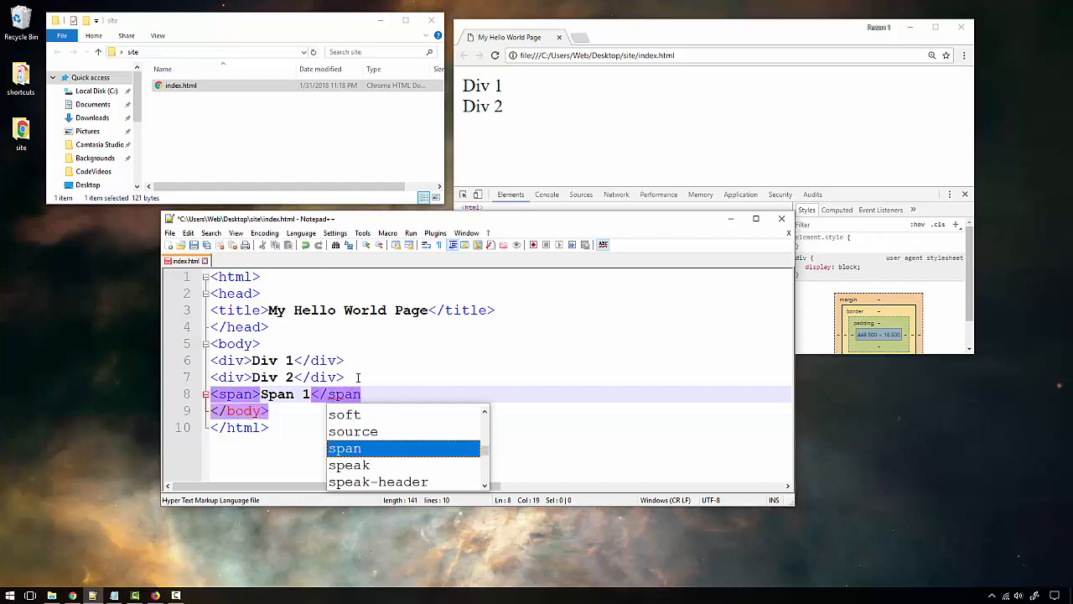
text(<span>Span 2)
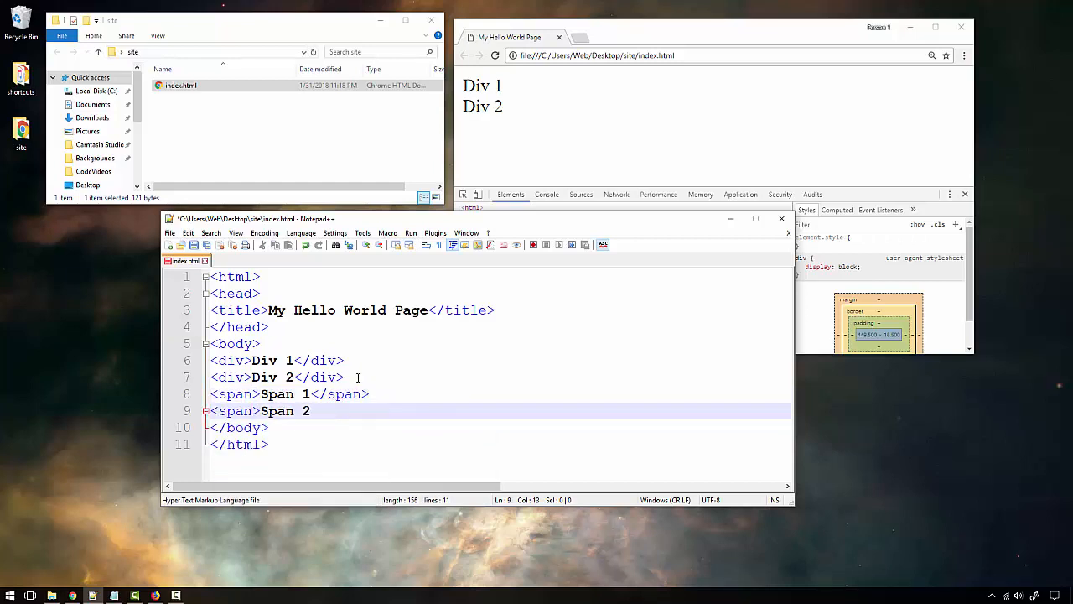
text(</span>)
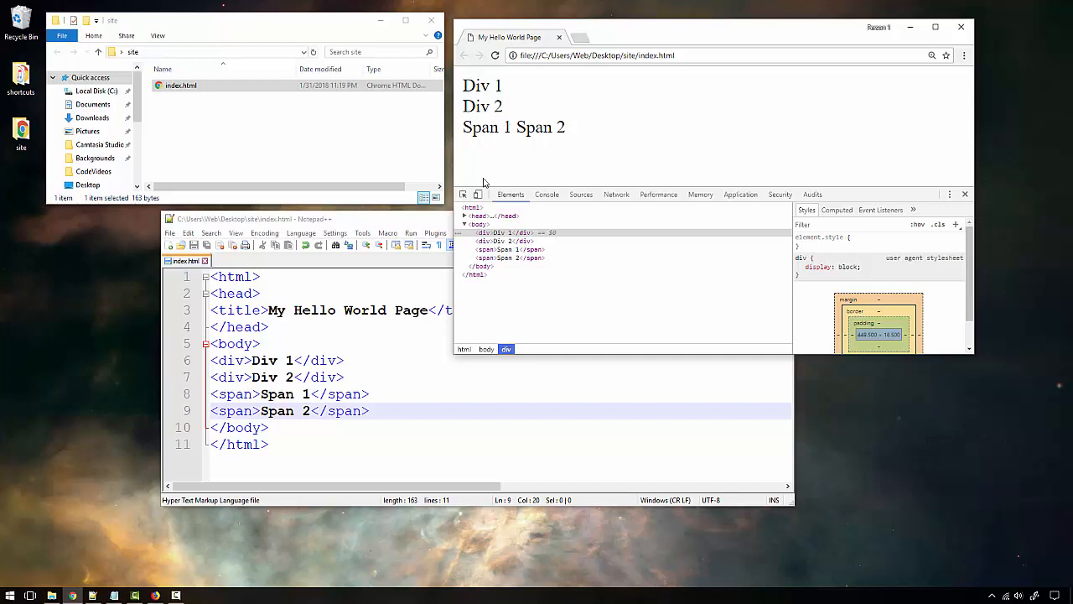
mouse_move(503, 249)
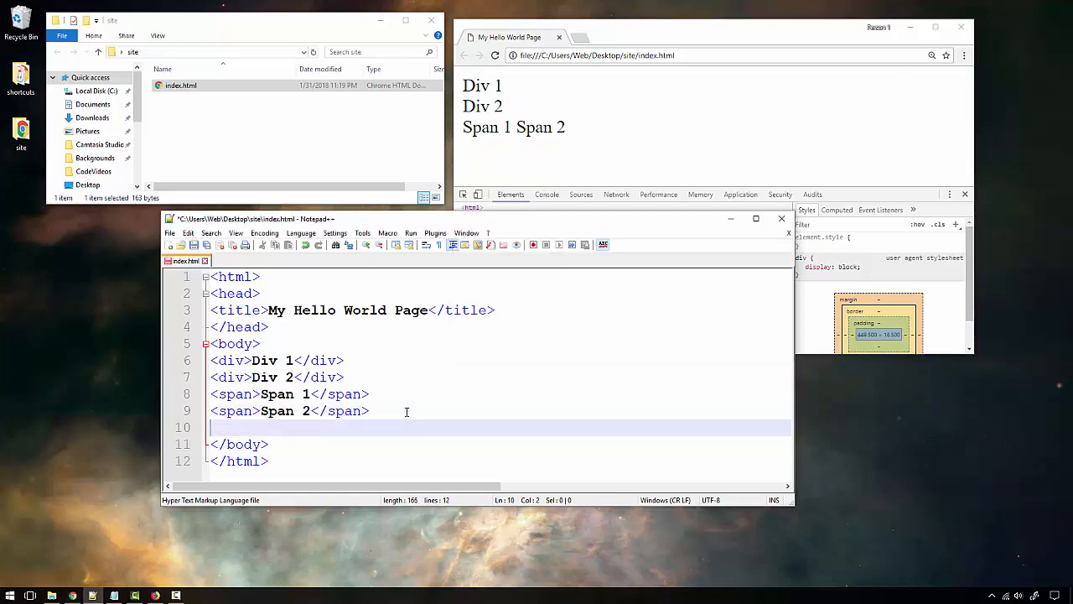
Step: Add <p>P 1</p> and <p>P 2</p> after the spans and save index.html
text(<p>)
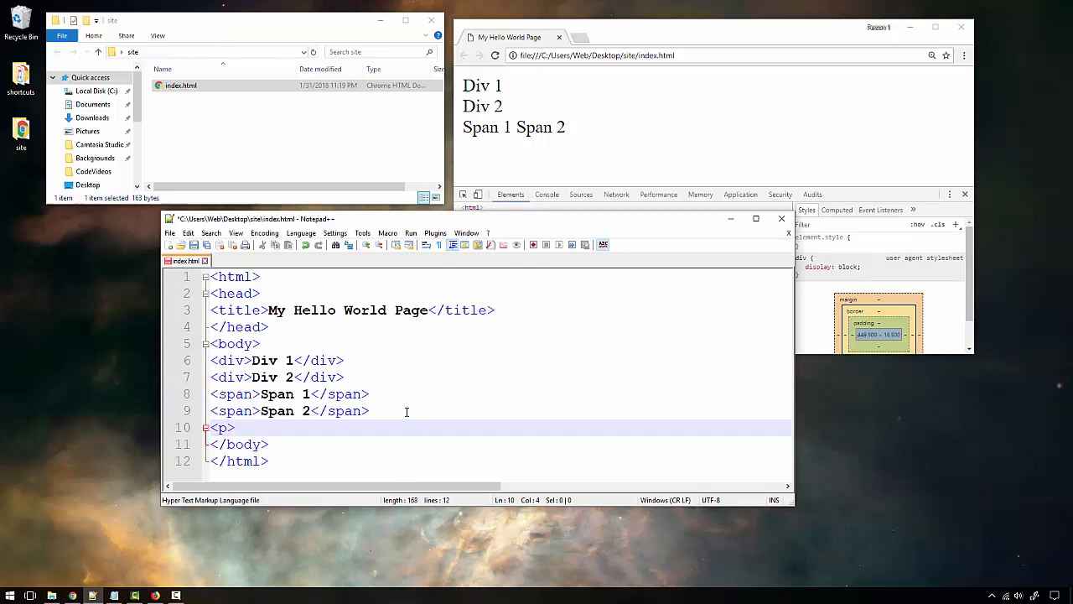
text(P 1</p>)
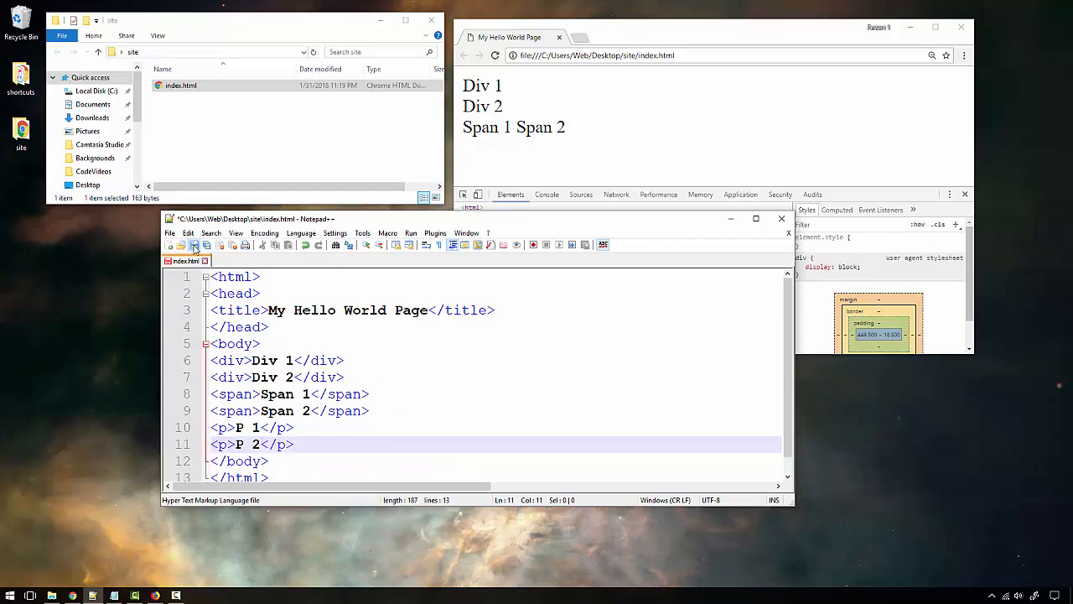
click(493, 55)
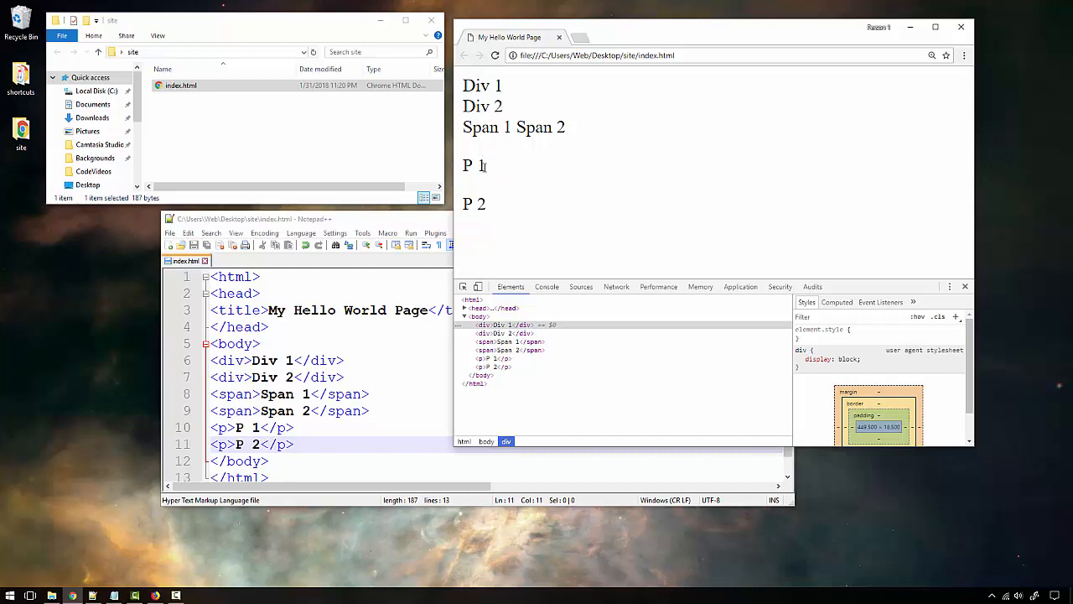
mouse_move(654, 184)
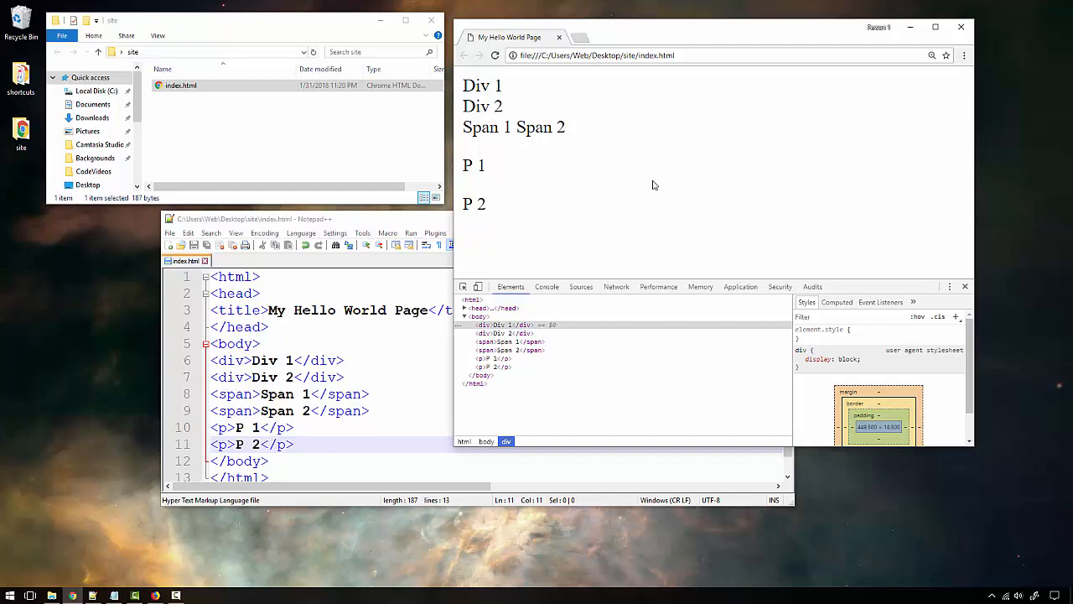
mouse_move(483, 165)
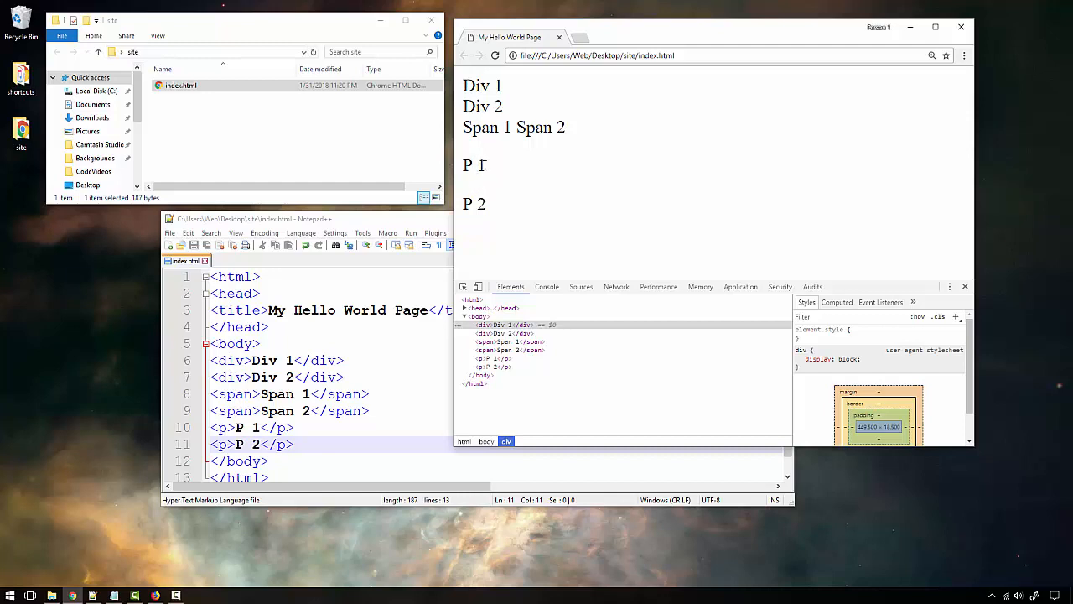
mouse_move(489, 359)
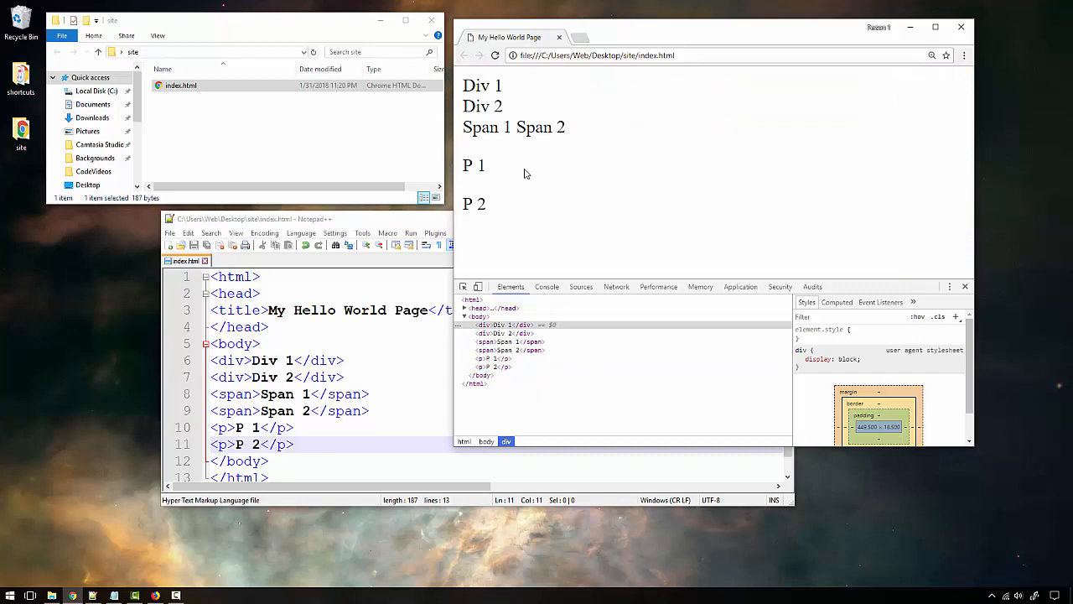
mouse_move(523, 191)
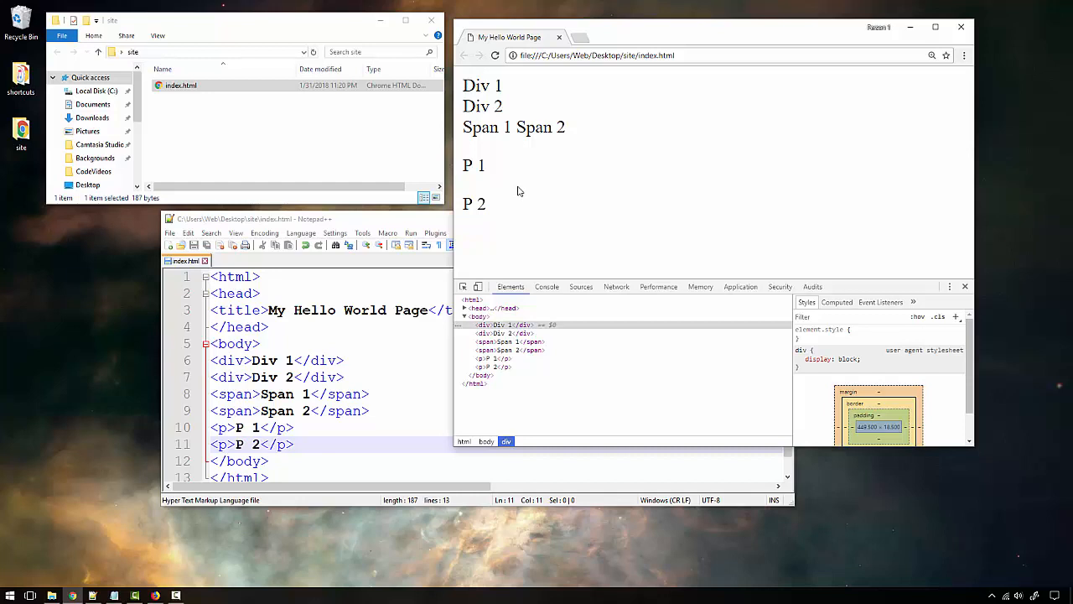
mouse_move(513, 191)
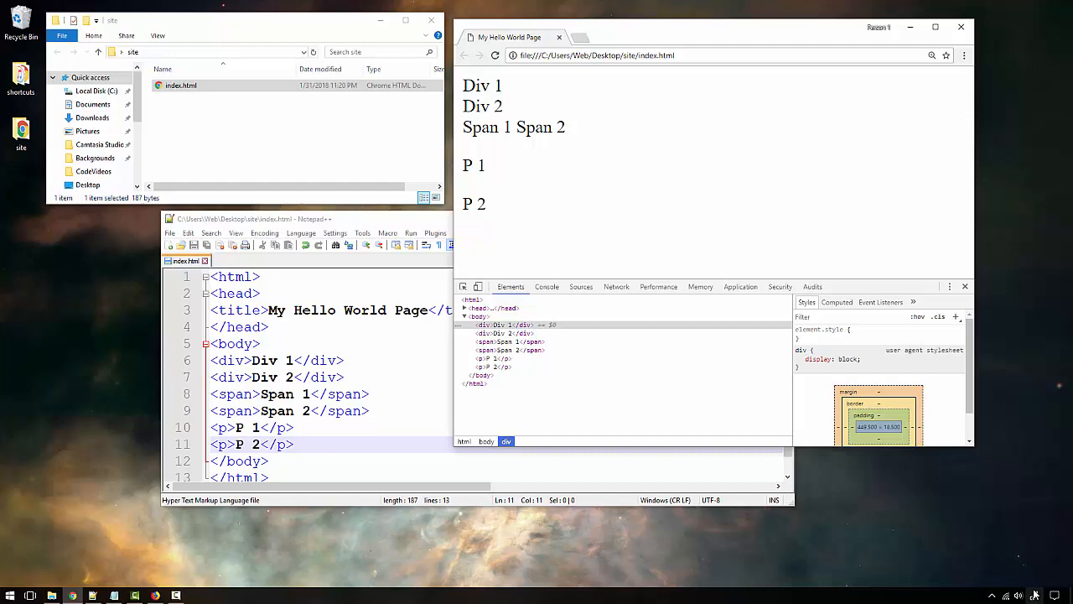
Step: Bring up a fresh Windows Ink sketching canvas after reviewing the paragraph spacing
click(1034, 594)
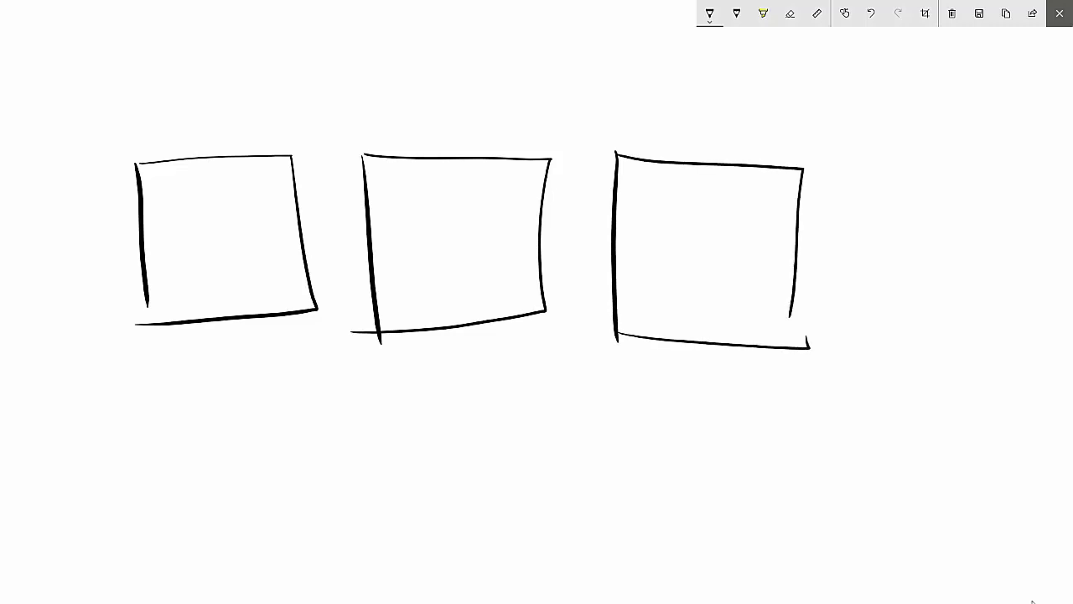
Step: Draw a banner bar across the top of each of the three page outlines
drag(154, 167, 277, 193)
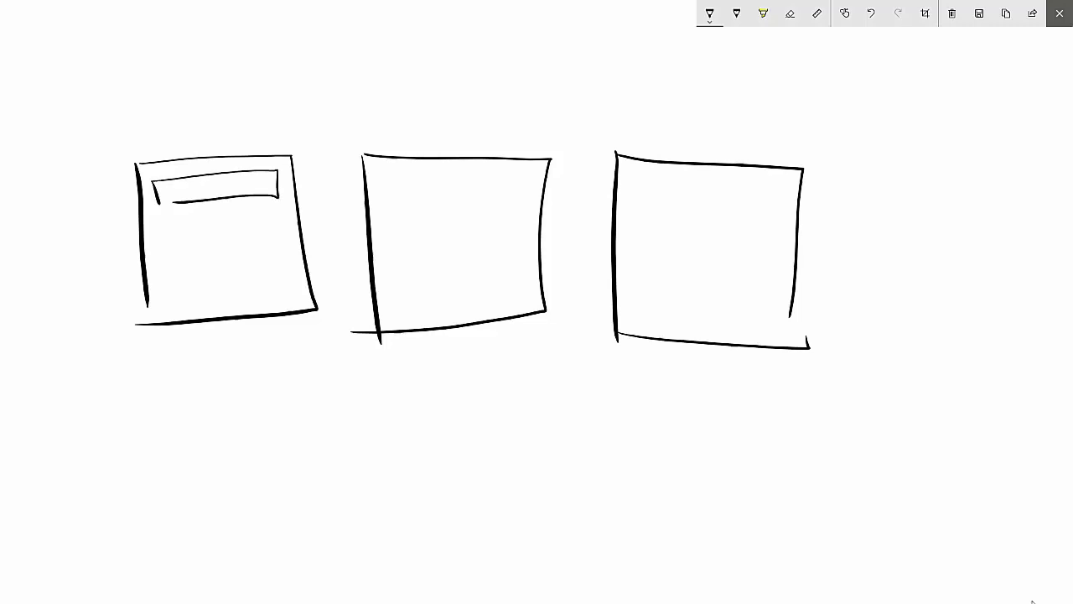
drag(382, 171, 512, 198)
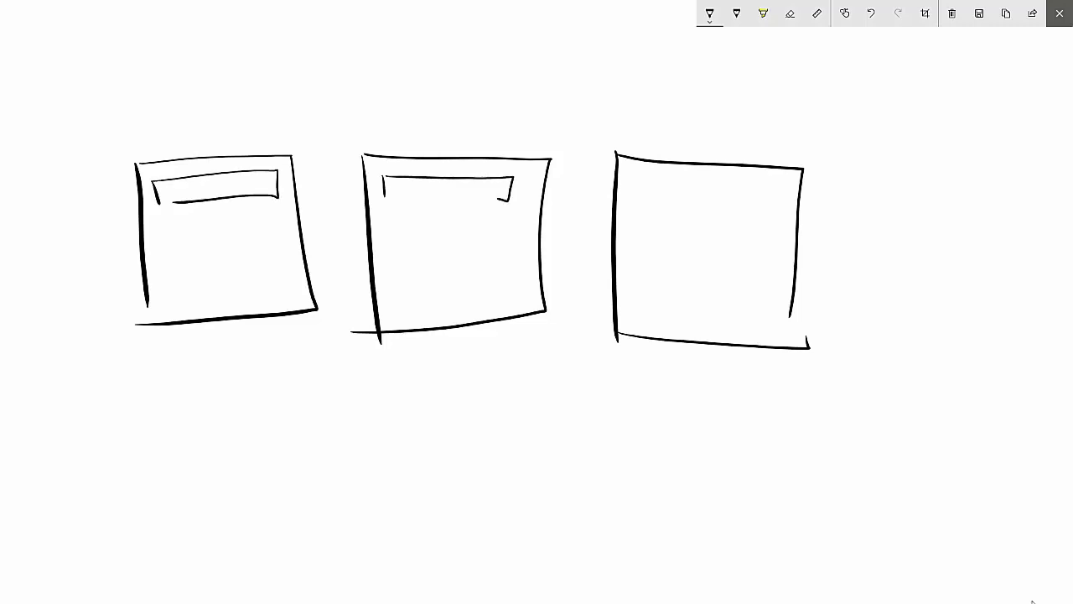
drag(634, 178, 729, 193)
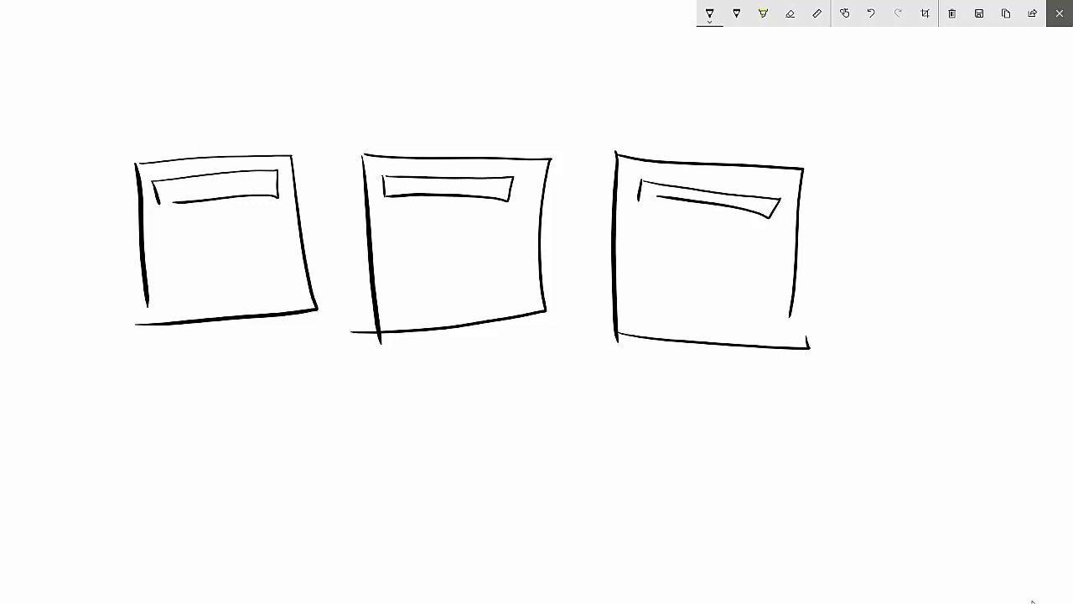
drag(164, 227, 181, 228)
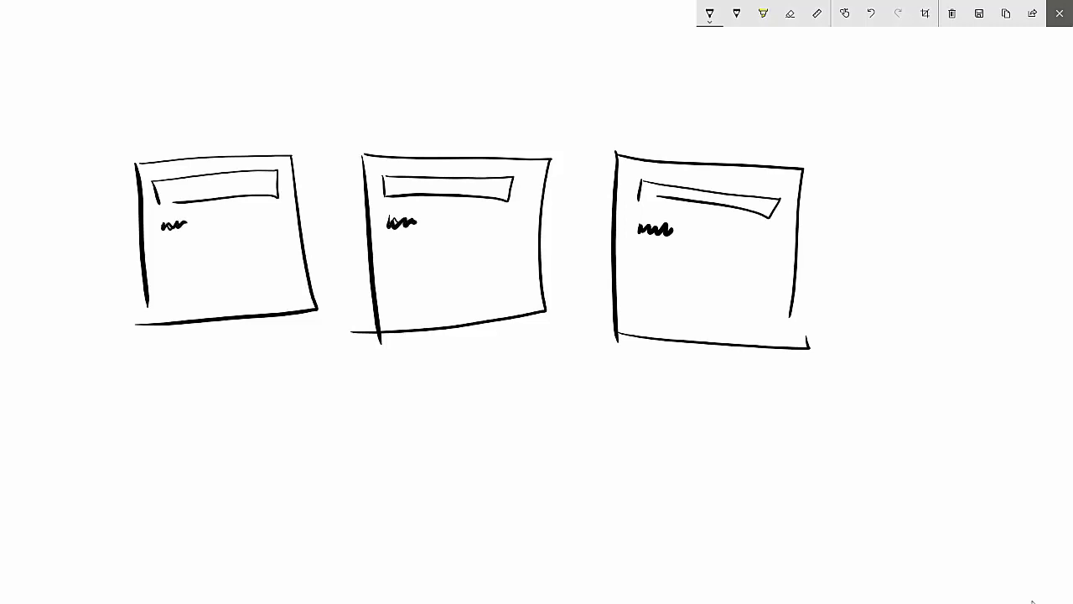
Step: Scribble a heading under the banners and draw horizontal text lines filling the first page
drag(154, 249, 277, 245)
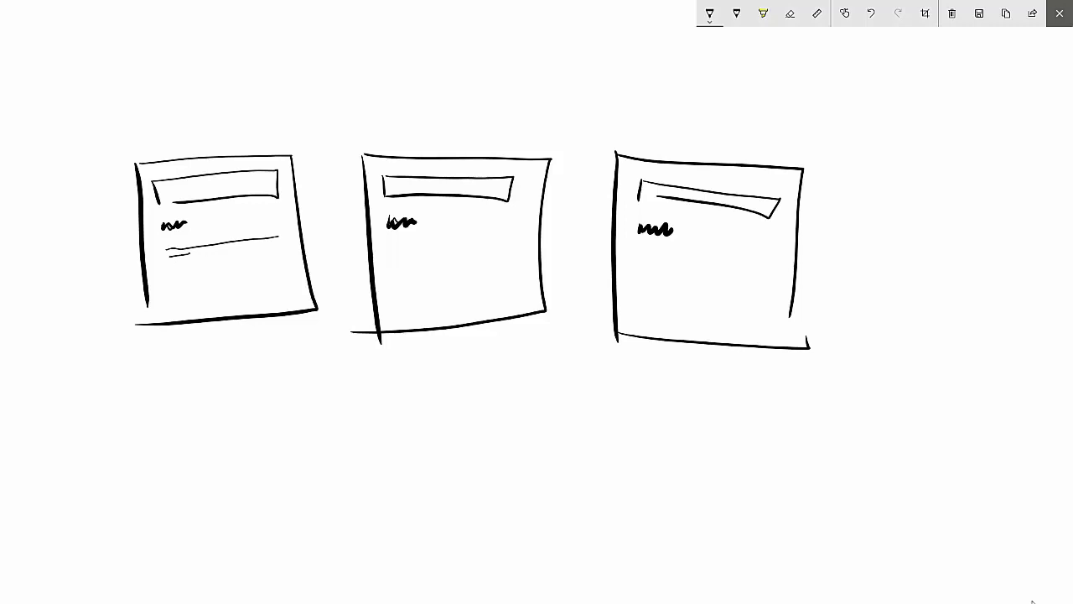
drag(168, 262, 277, 261)
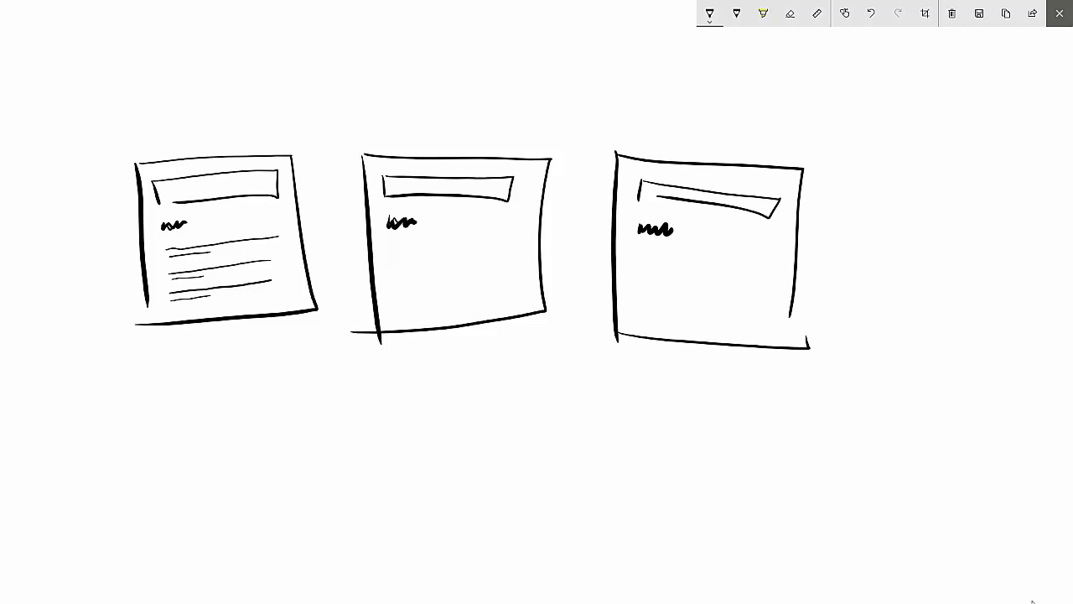
drag(198, 226, 214, 227)
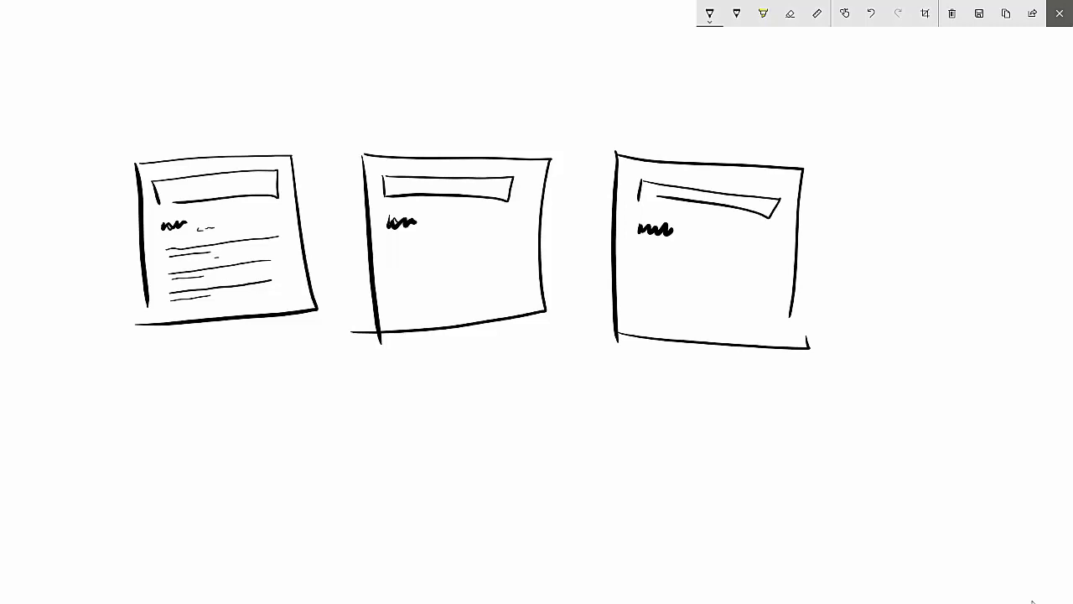
drag(393, 245, 493, 245)
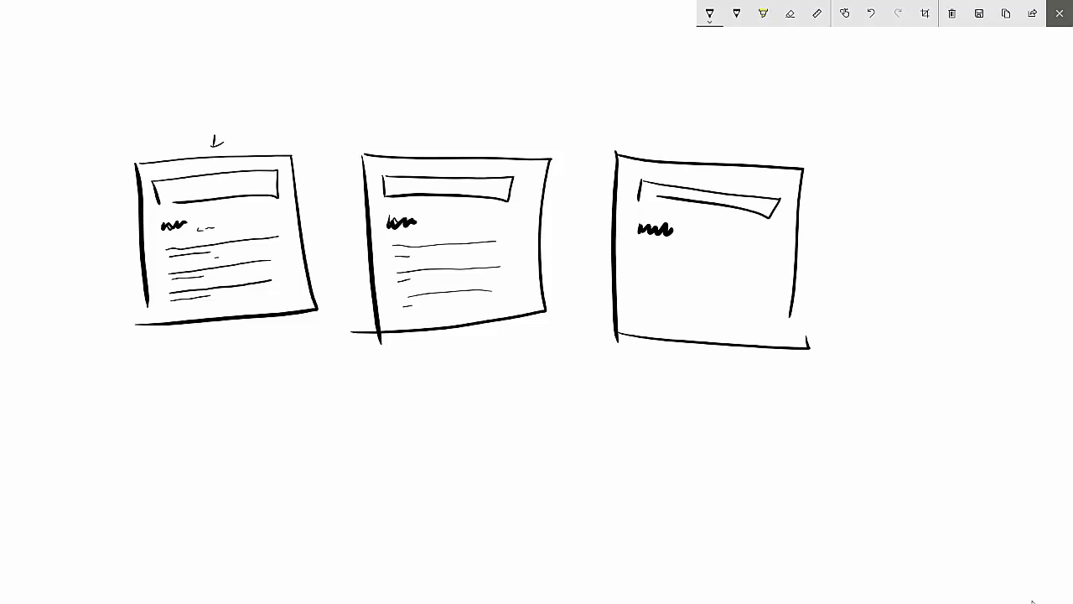
Step: Erase the first page's scribbles, then redraw short text marks in columns inside it
click(790, 14)
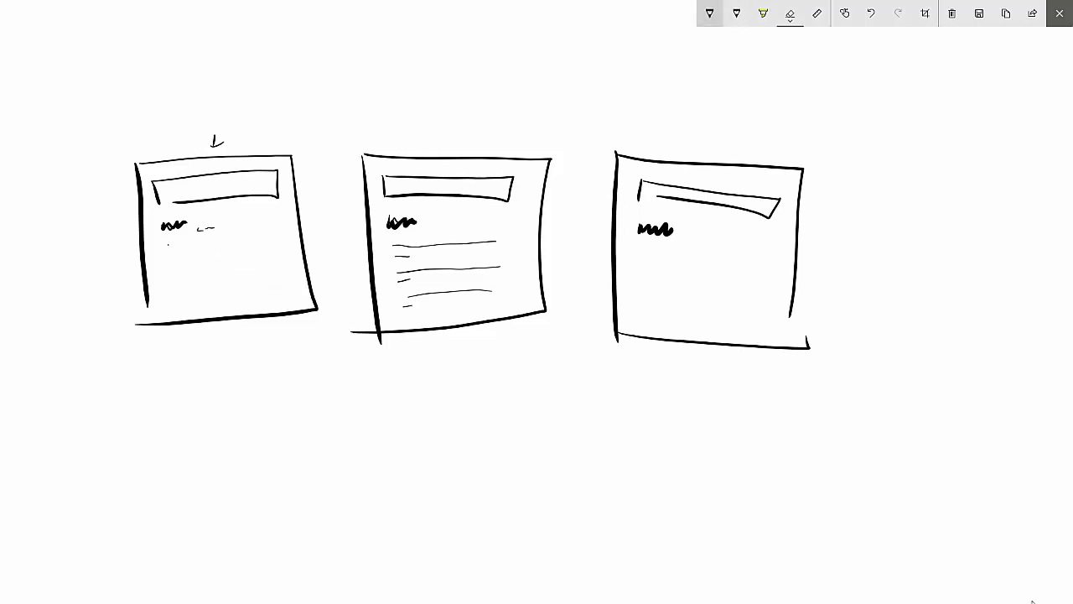
click(709, 13)
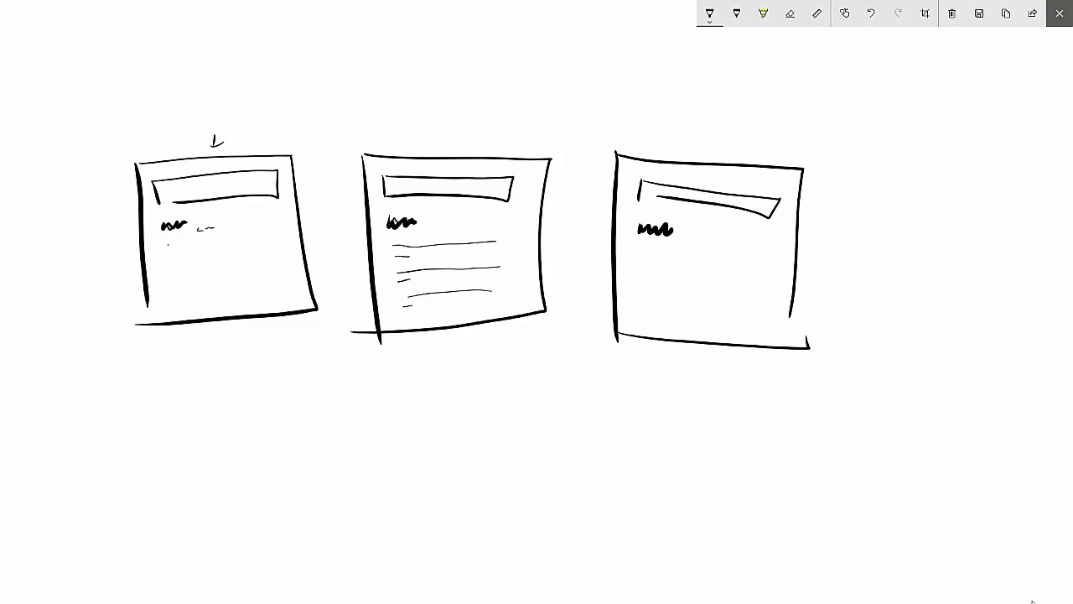
drag(164, 251, 183, 254)
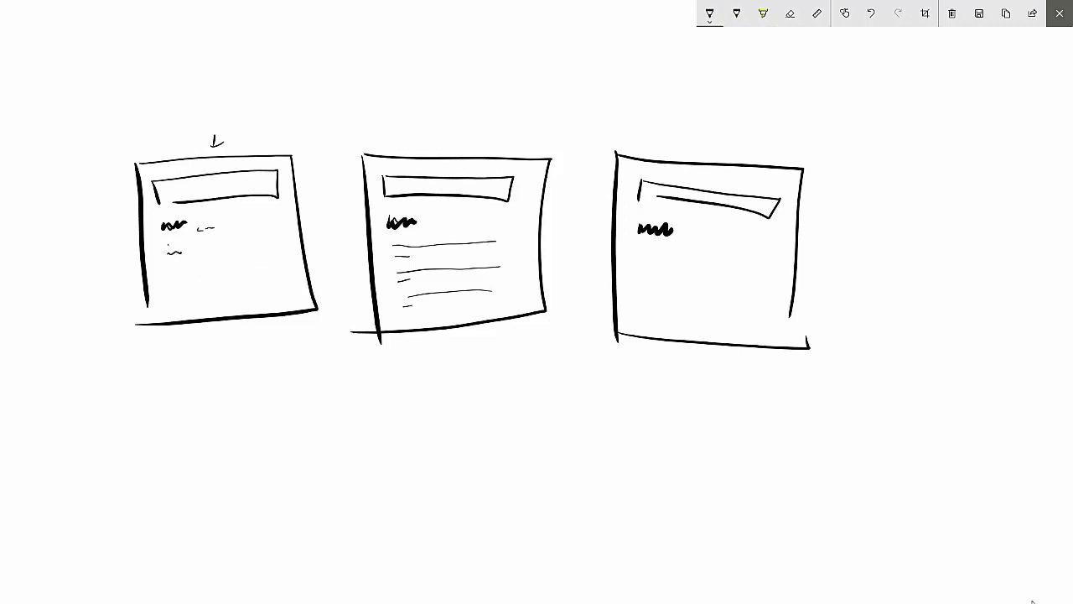
drag(159, 251, 210, 288)
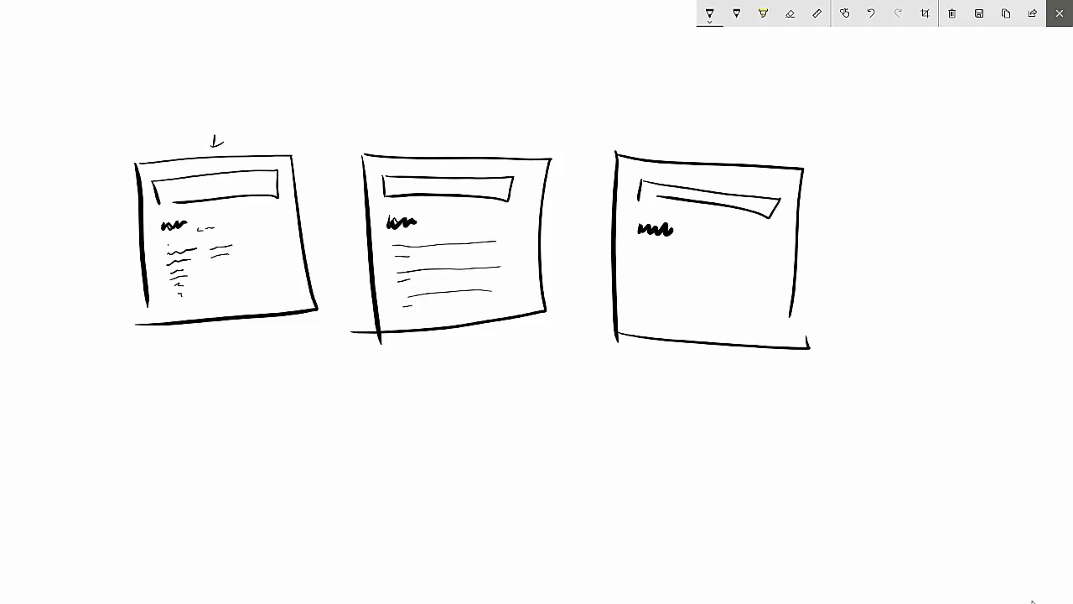
drag(252, 248, 277, 251)
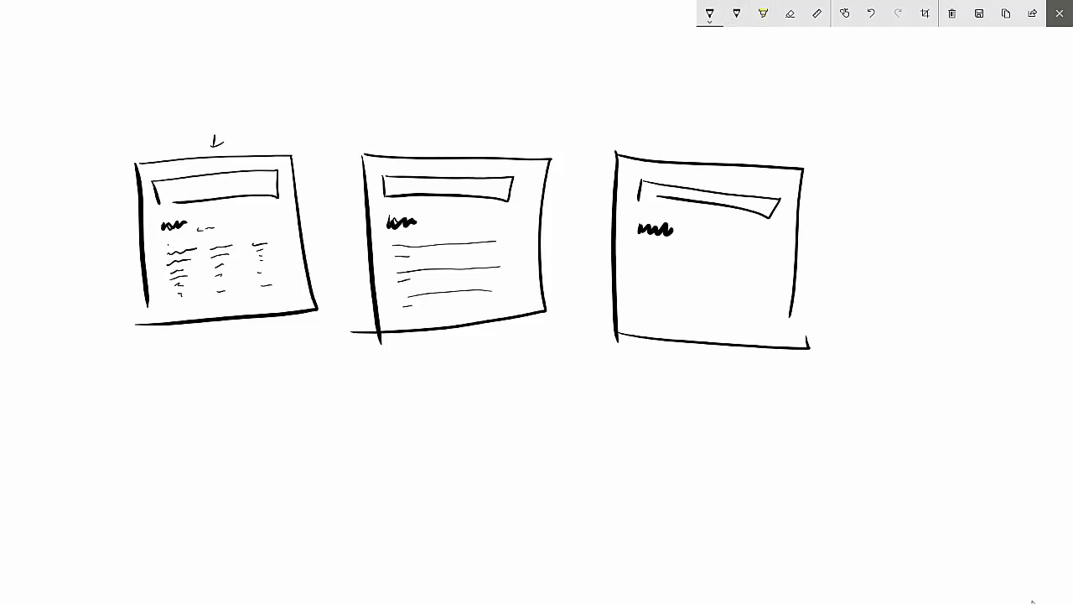
Step: Sketch table rows in the second page, then erase everything below each header bar
click(790, 13)
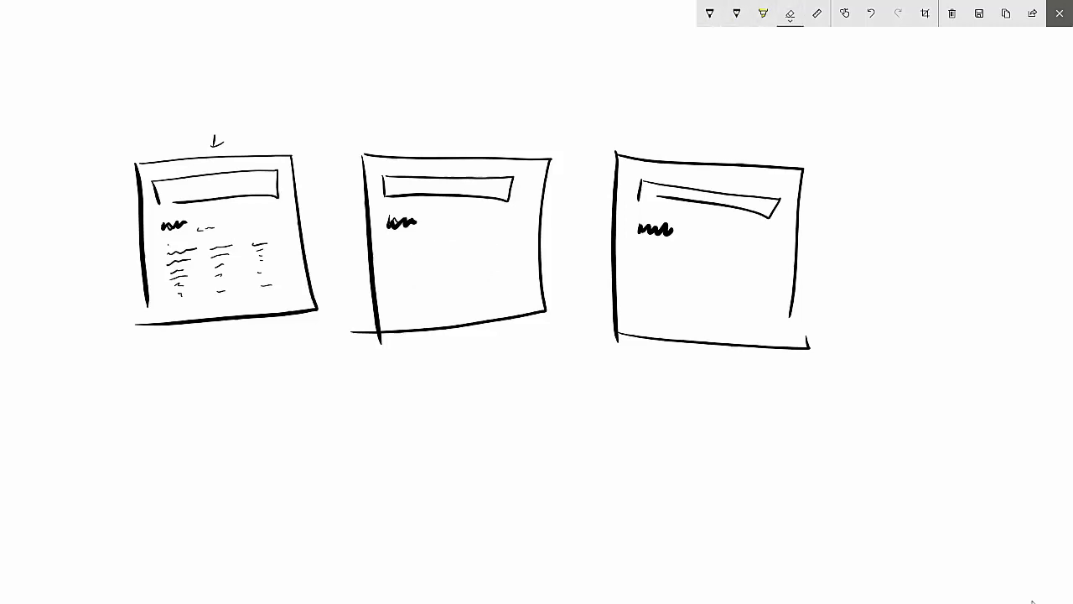
click(710, 17)
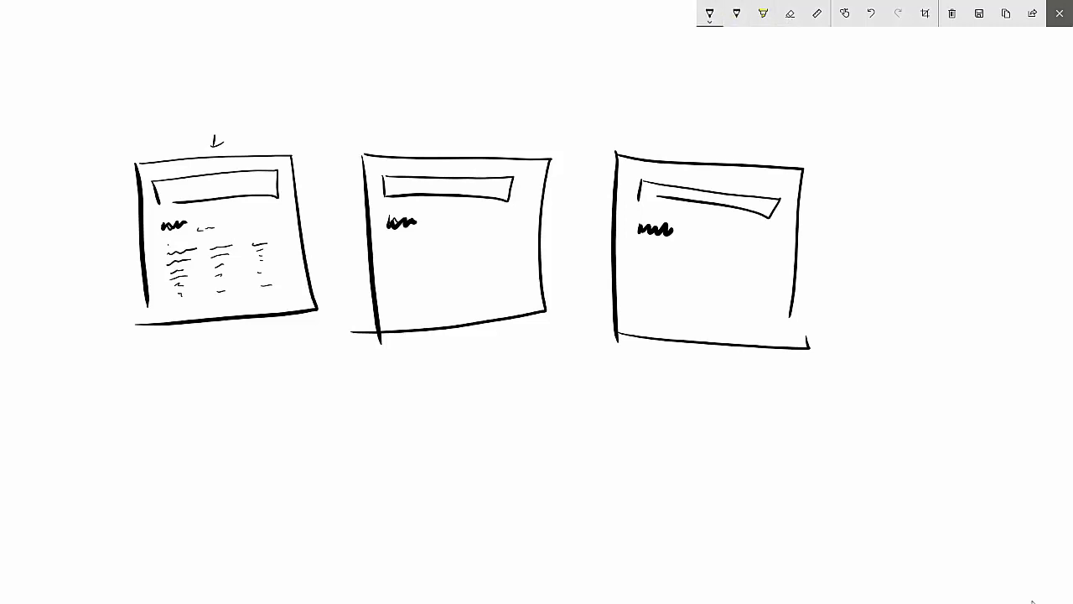
drag(389, 252, 420, 255)
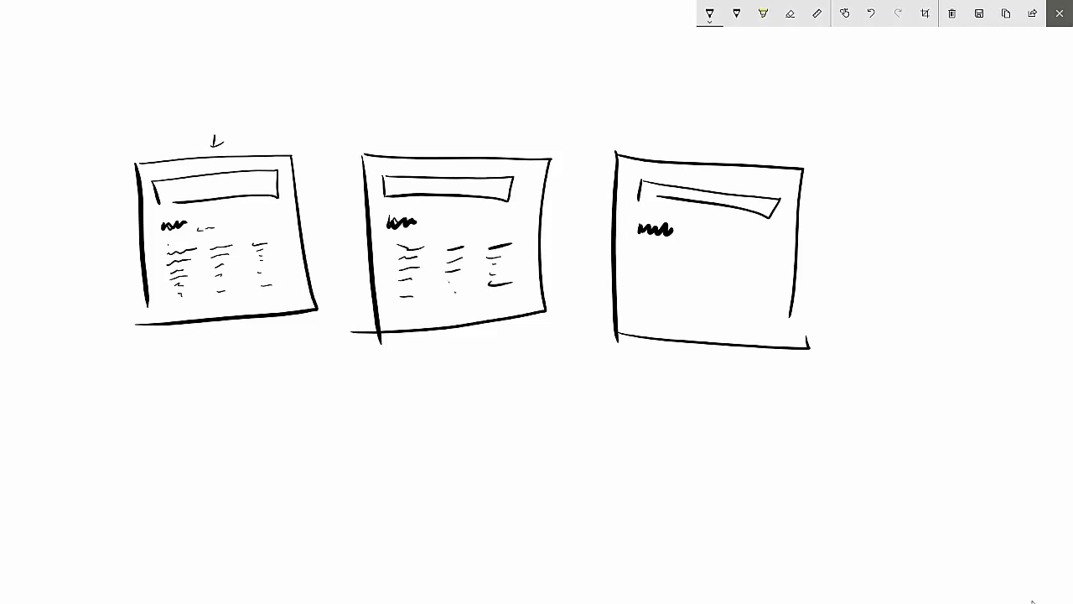
click(788, 13)
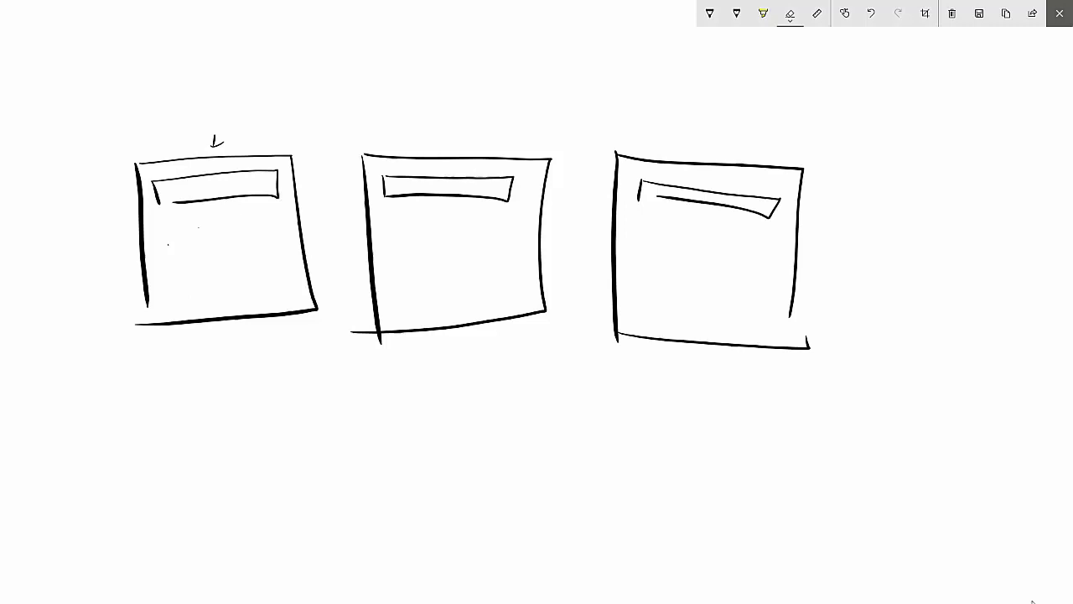
Step: Draw a line under the first page's header and sketch a labelled span box
click(709, 15)
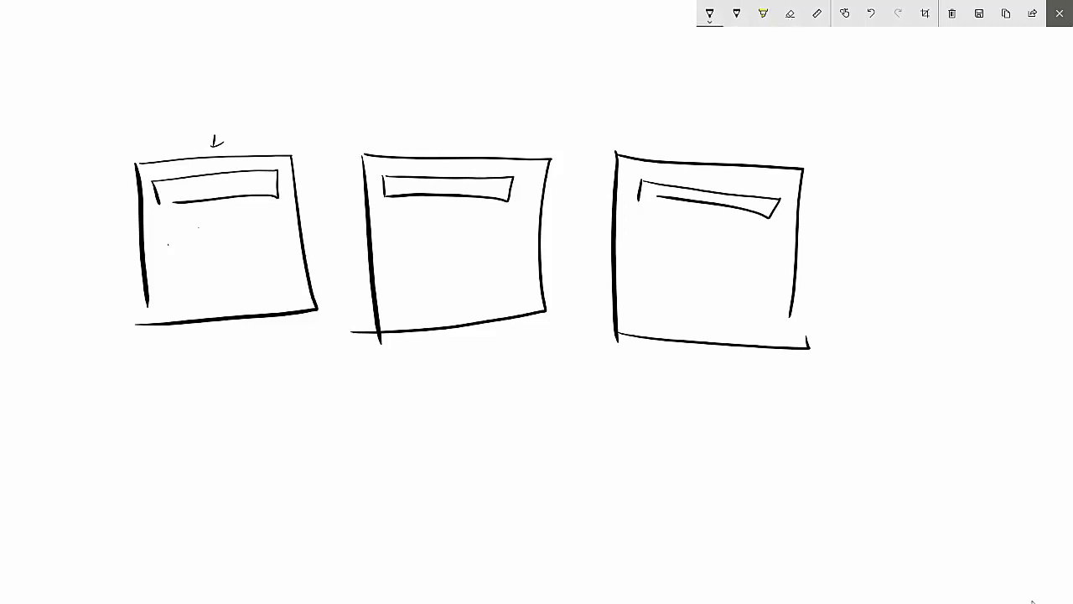
drag(159, 222, 252, 221)
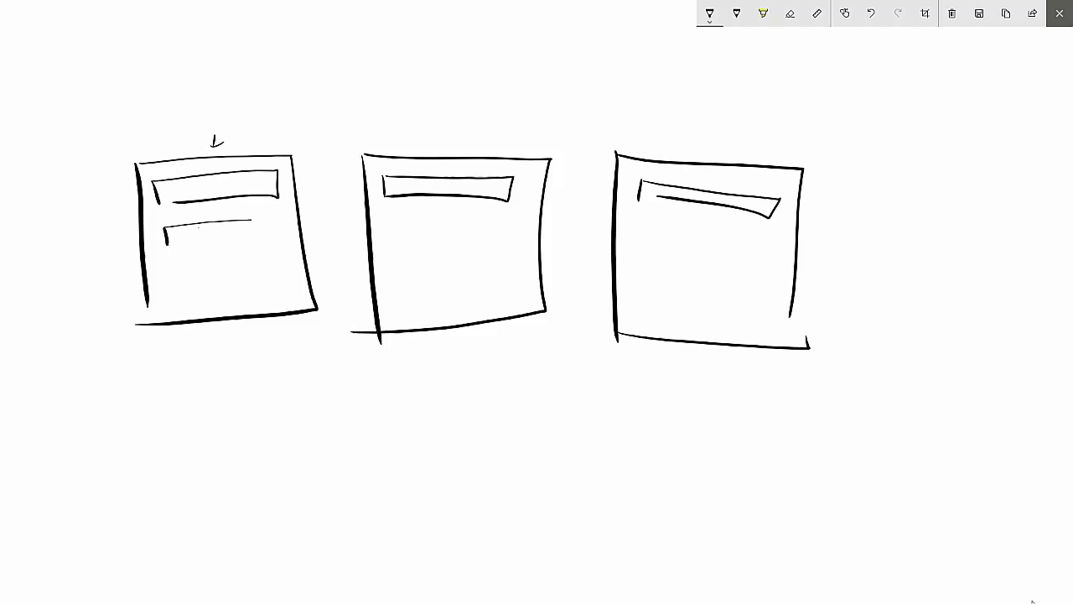
drag(159, 221, 285, 243)
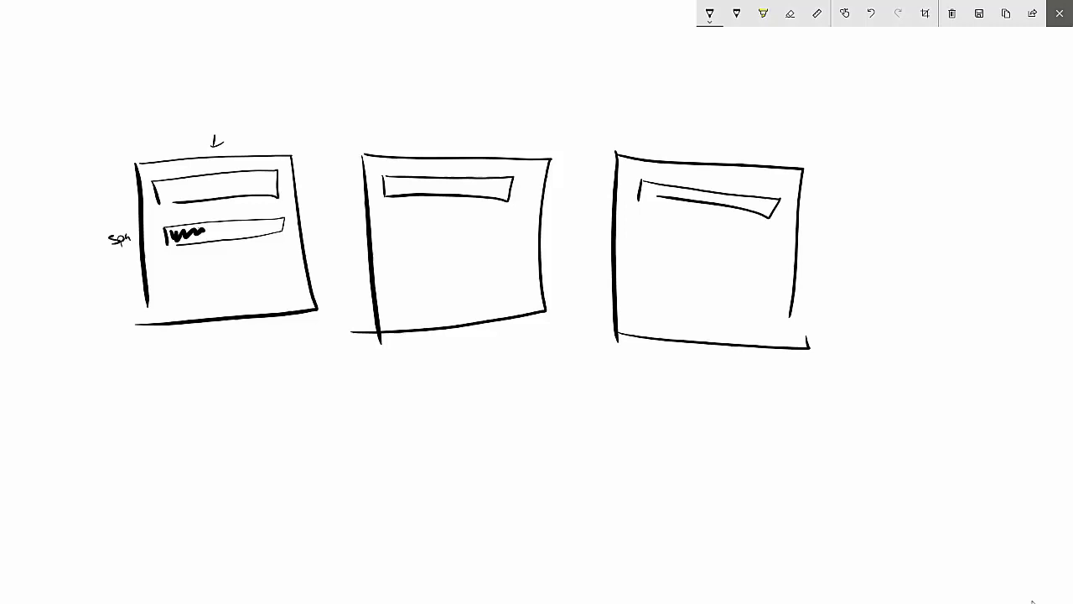
Step: Erase a stray stroke and draw three stacked div boxes in the first page
click(788, 15)
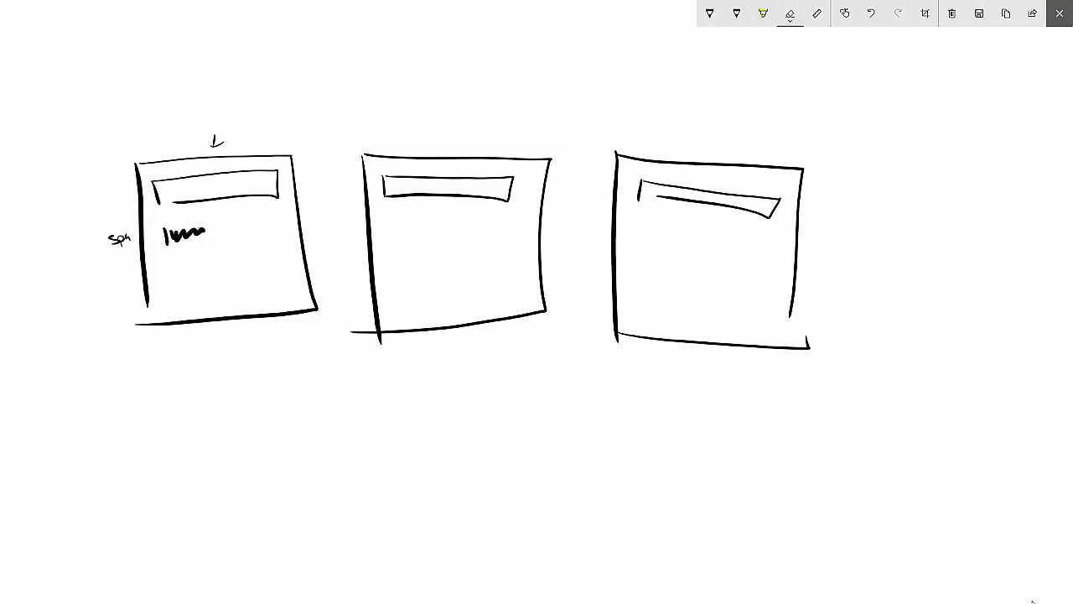
click(711, 15)
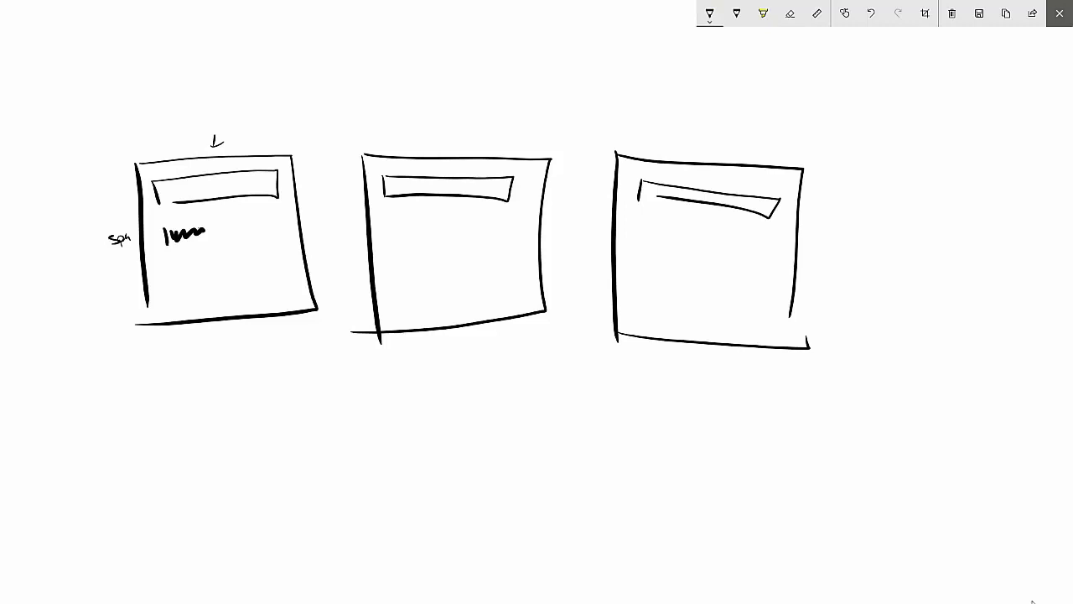
drag(161, 222, 218, 248)
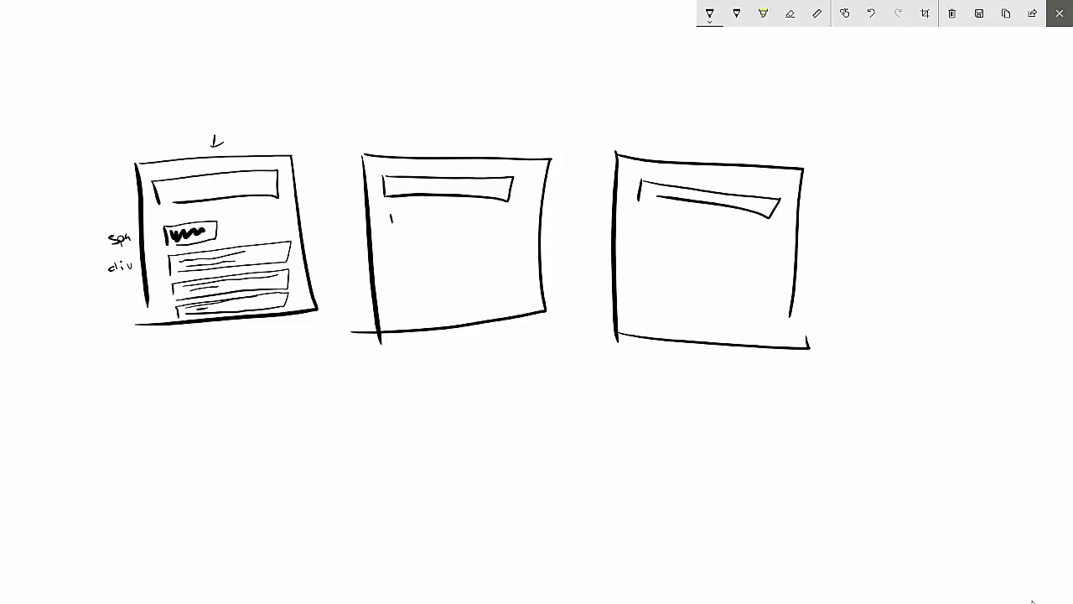
Step: Draw span and stacked div boxes in pages two and three, then write style1, style2, style3 on page one's divs
drag(387, 215, 415, 231)
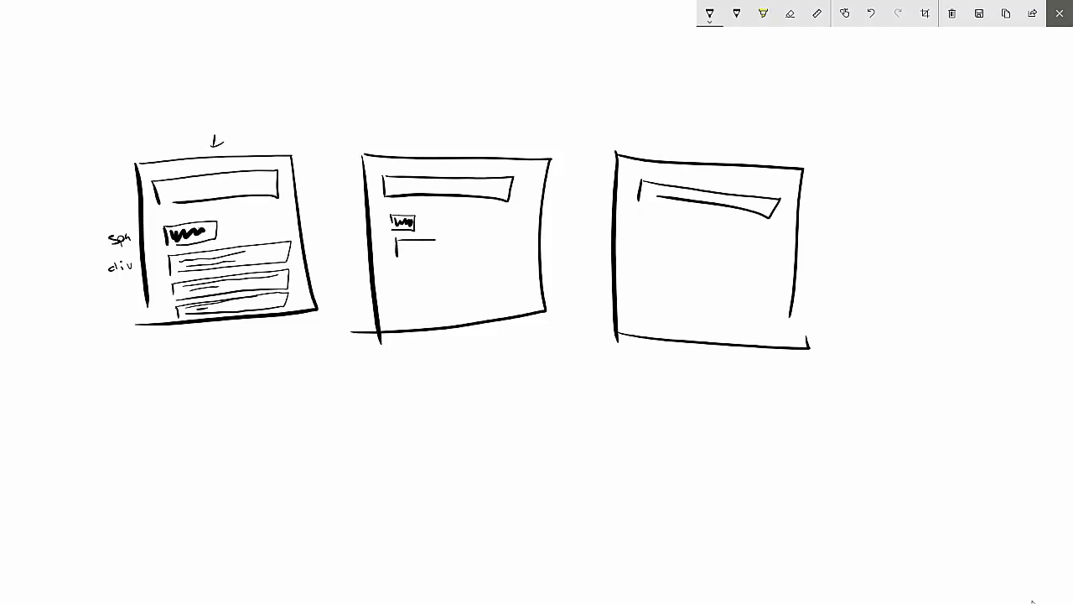
drag(394, 237, 516, 252)
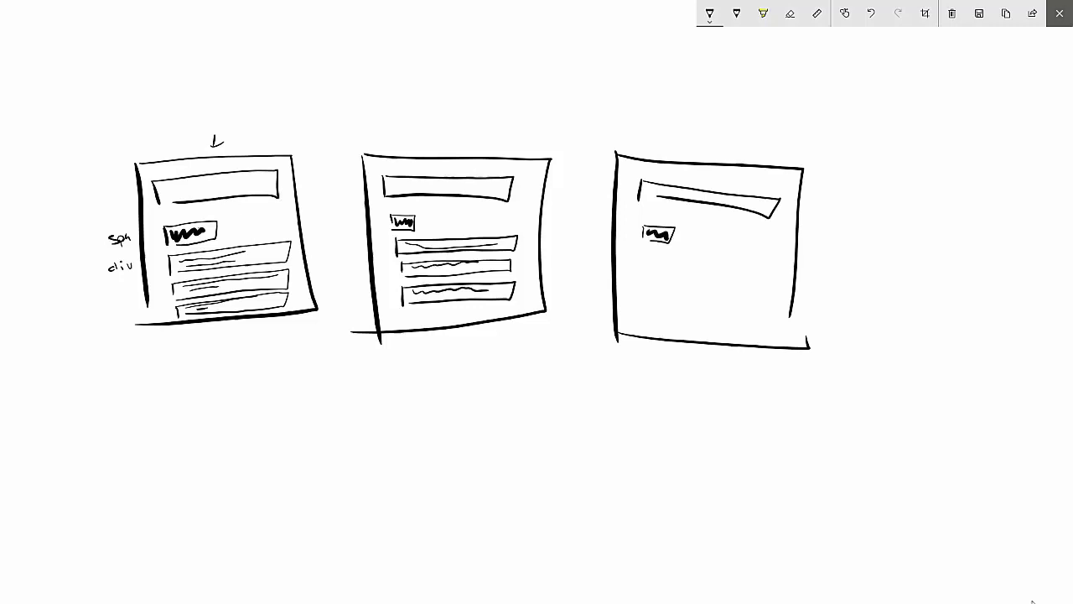
drag(650, 255, 763, 258)
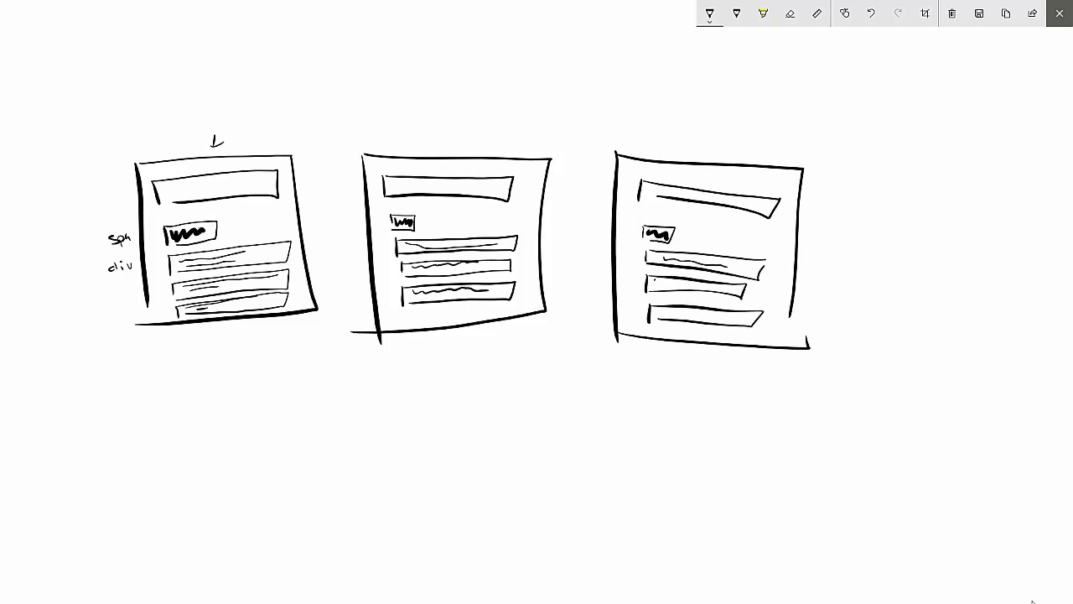
drag(650, 285, 763, 285)
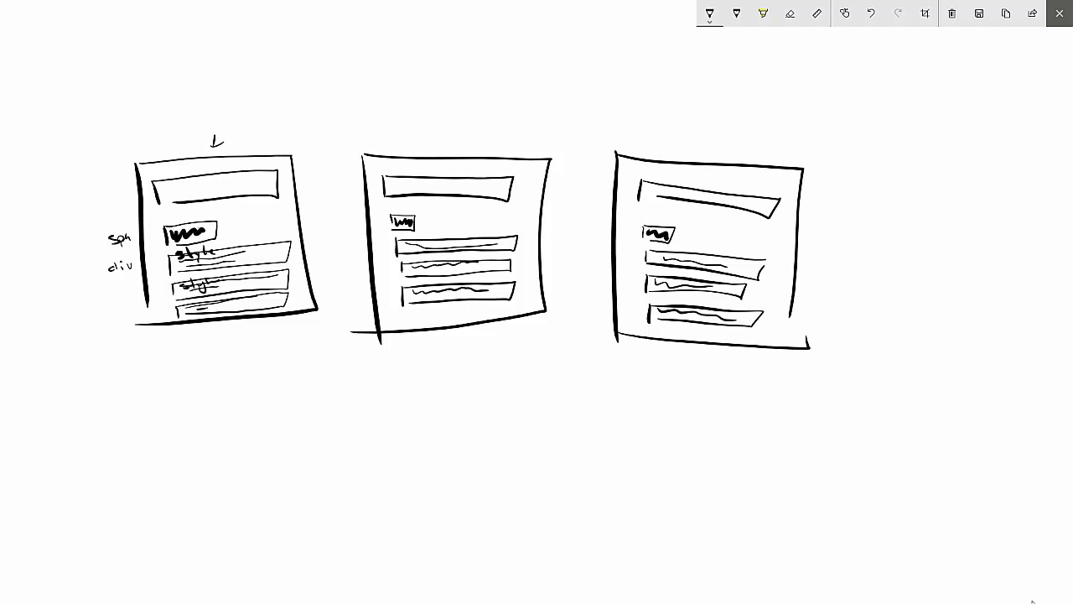
Step: Write style labels on pages two and three's divs and handwrite 'CSS .style{' beneath the sketches
drag(181, 305, 201, 309)
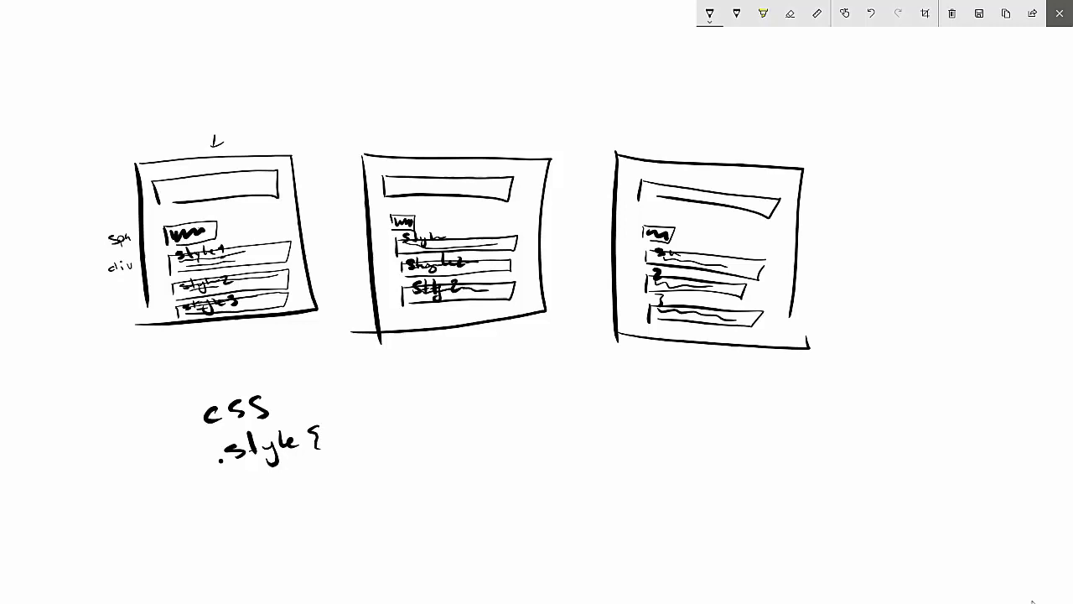
Step: Handwrite .style1, .style2 and .style3 rules each with column width 30%, then erase pages one and two's divs
text(colun)
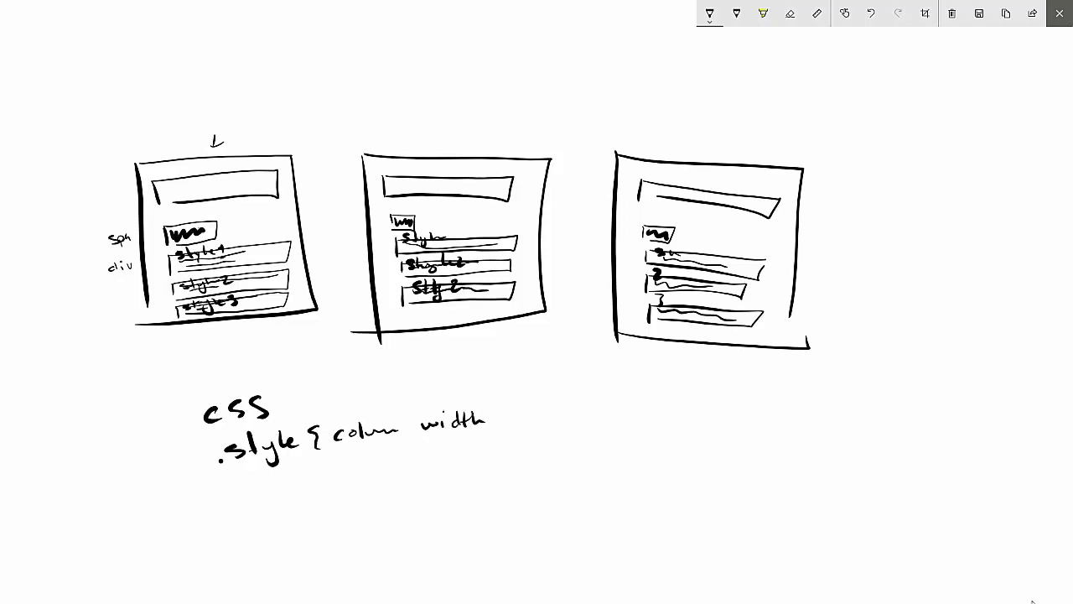
text(30%})
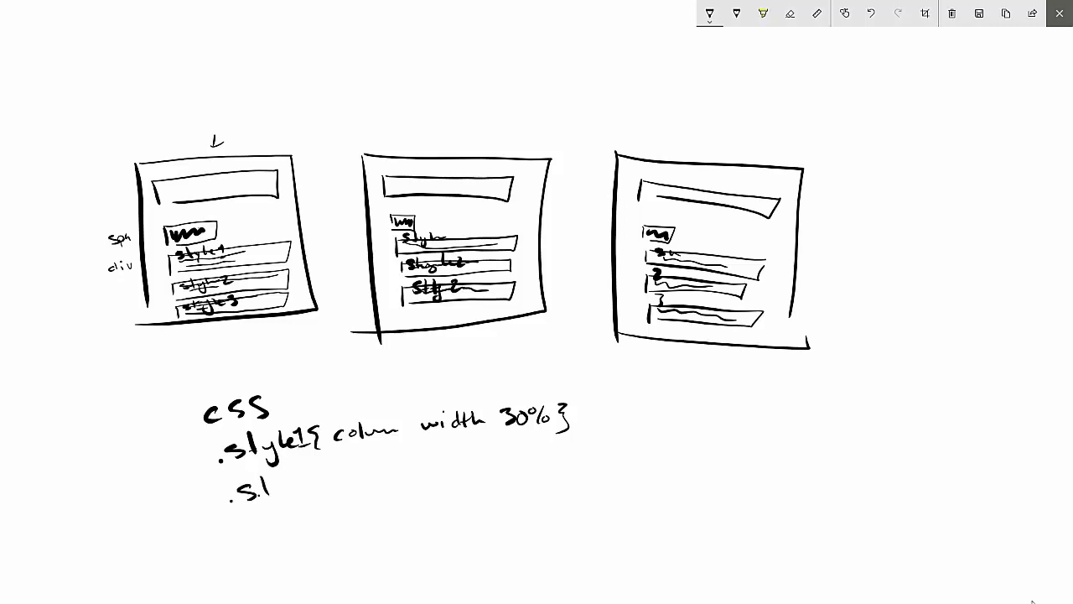
text(style2 col w)
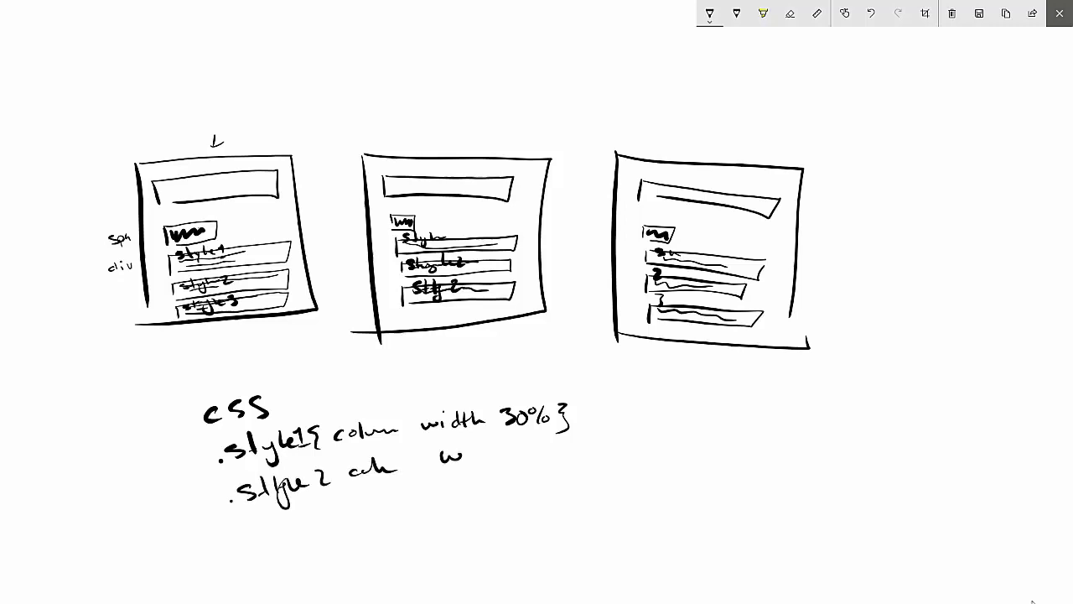
text(30%)
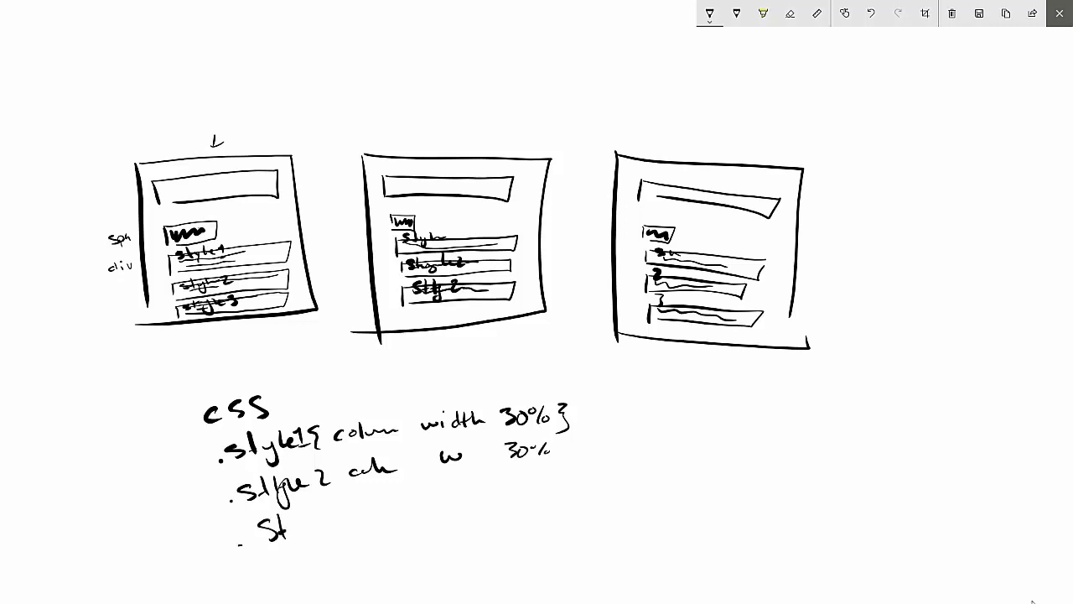
text(Style 3 { col w)
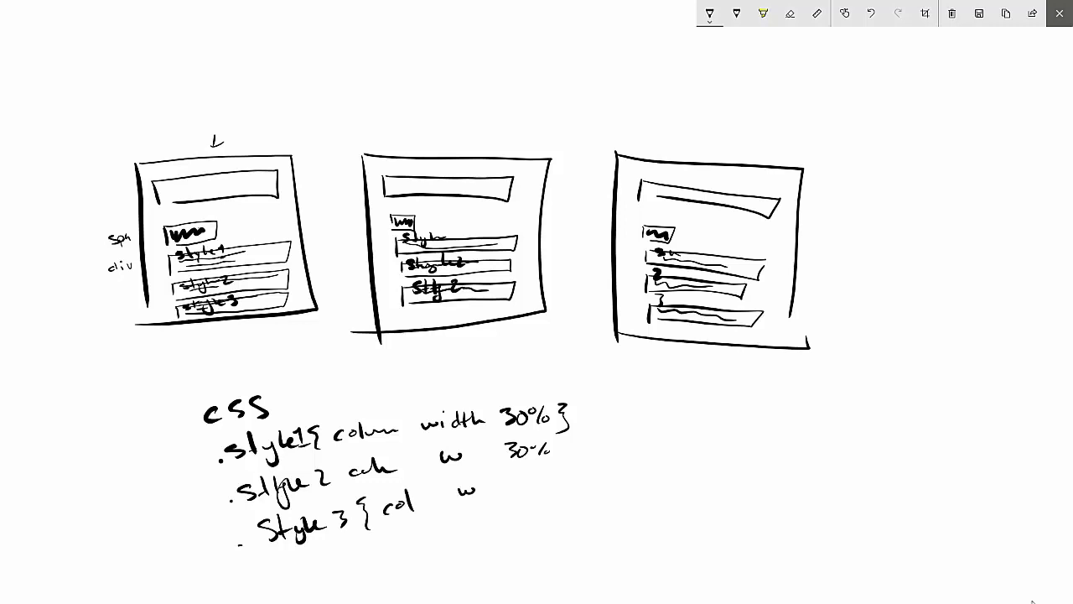
text(: 2)
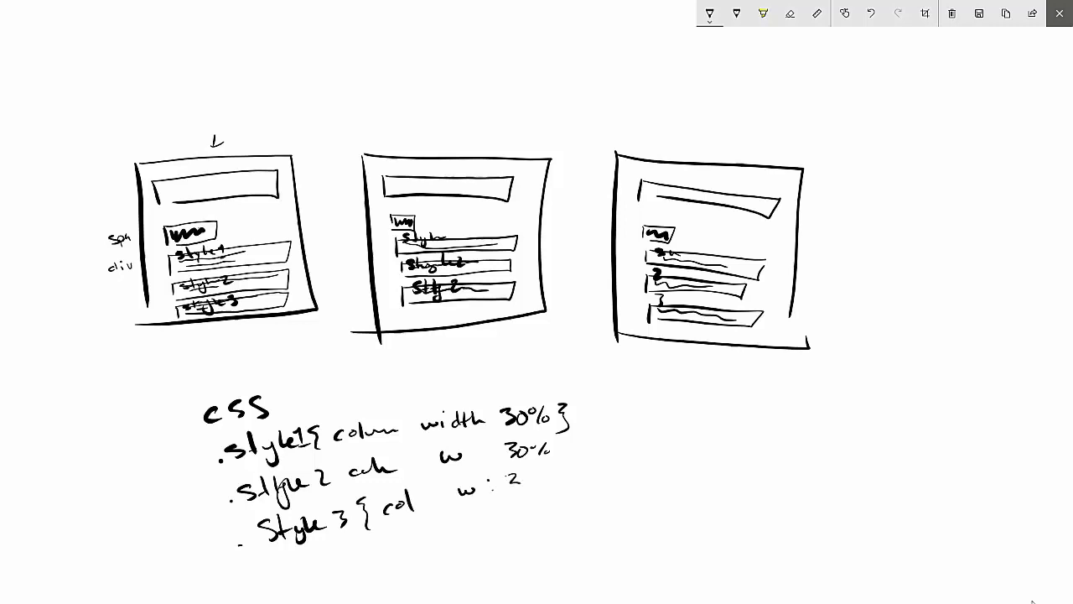
text(30%})
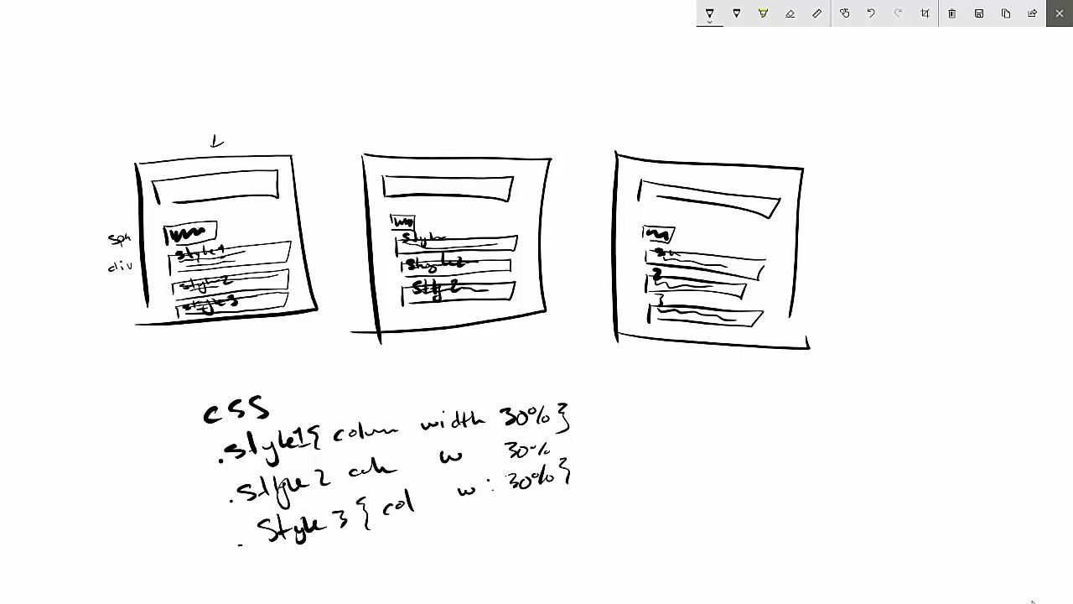
click(790, 13)
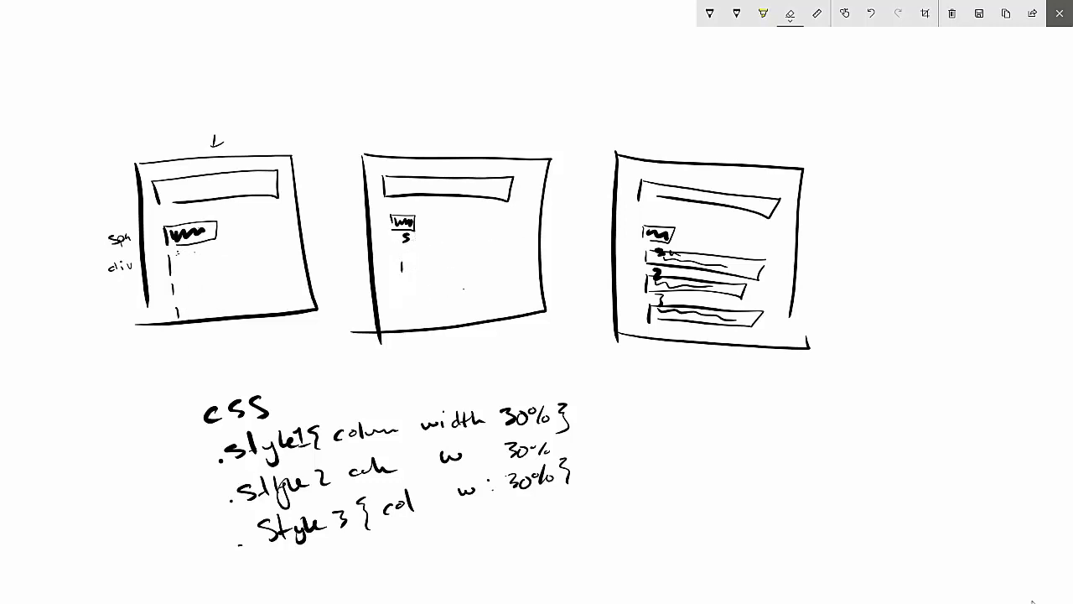
Step: Erase page three's stacked divs and draw three side-by-side column boxes in each page
click(789, 15)
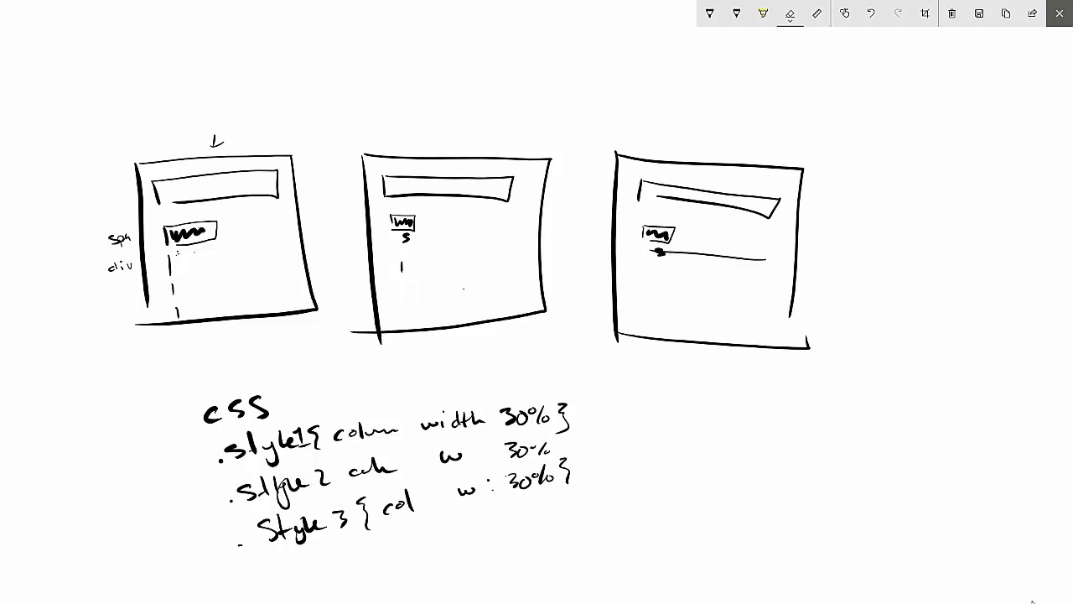
drag(671, 253, 763, 260)
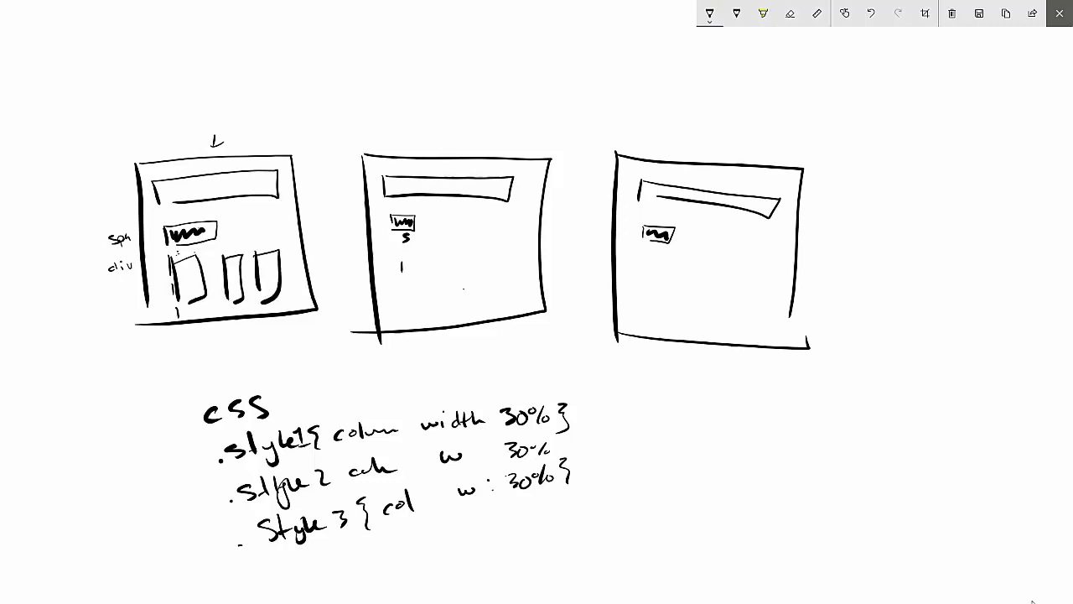
drag(399, 265, 466, 293)
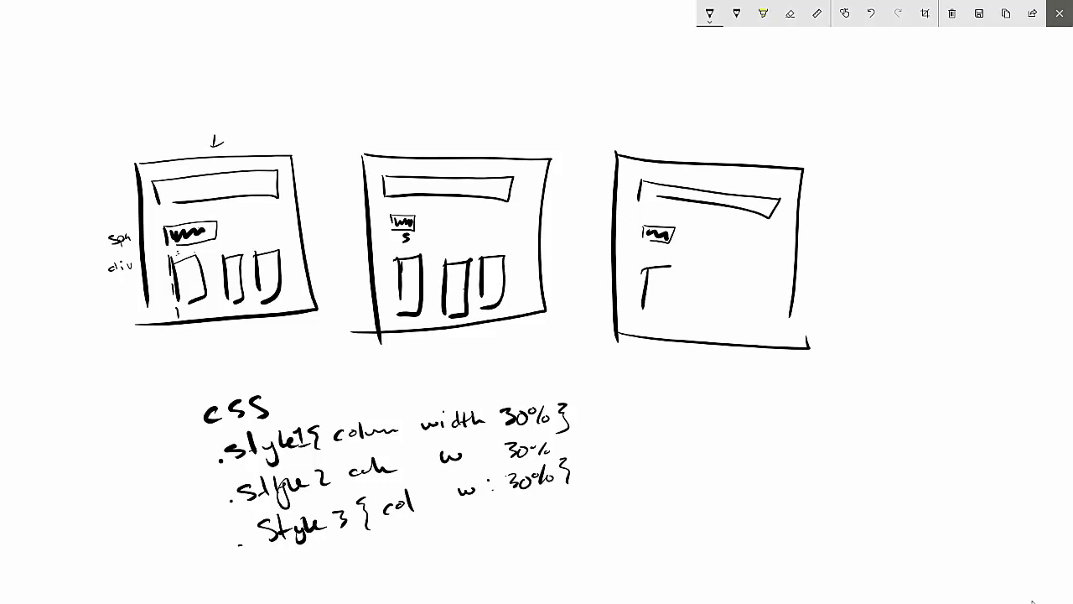
drag(640, 268, 746, 319)
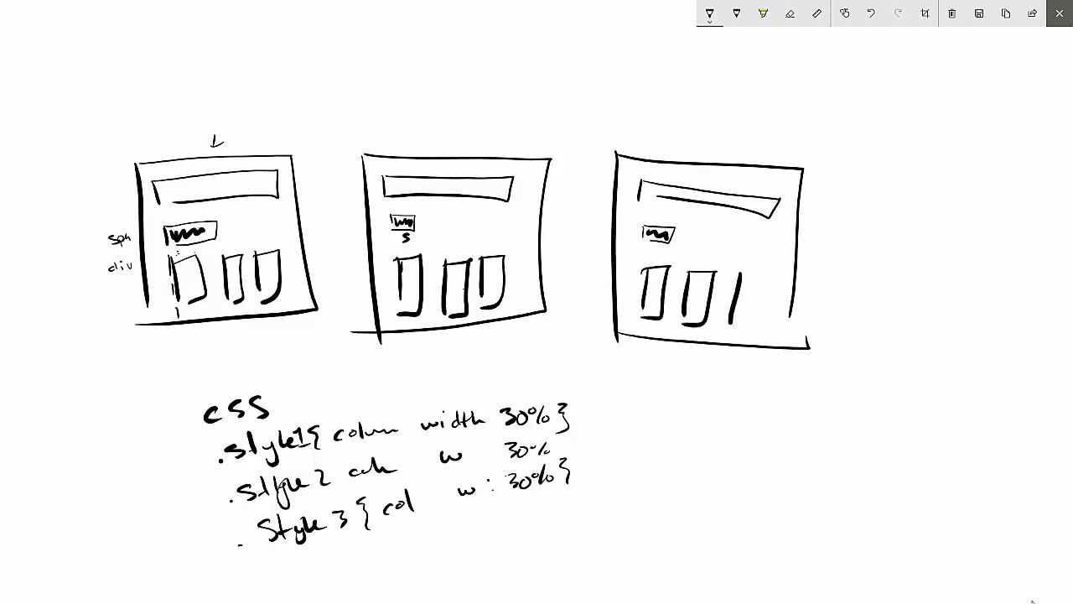